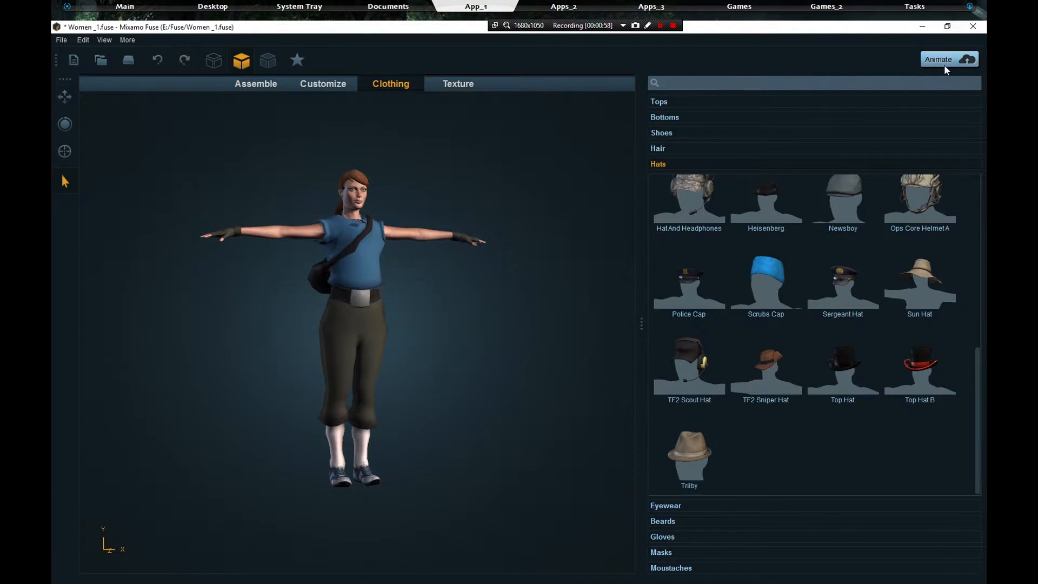
Step: Upload the finished female Fuse character to Mixamo for auto-rigging
left_click(947, 59)
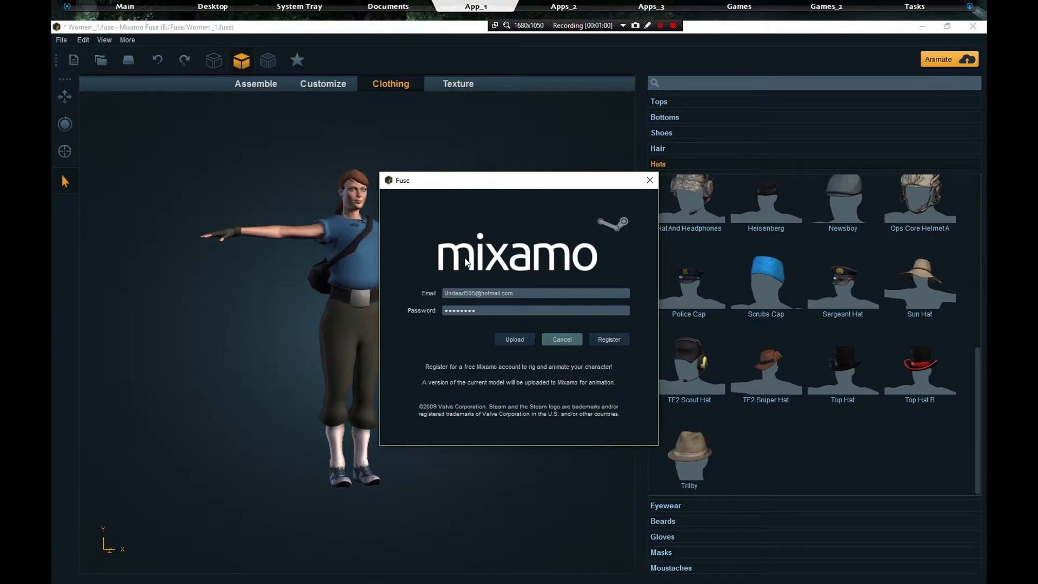
mouse_move(514, 339)
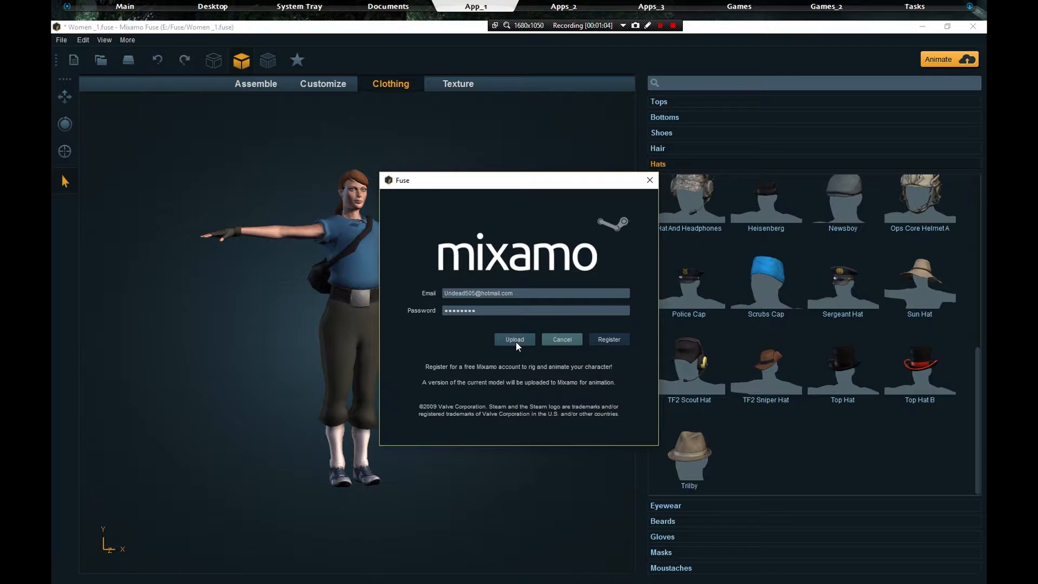
left_click(514, 339)
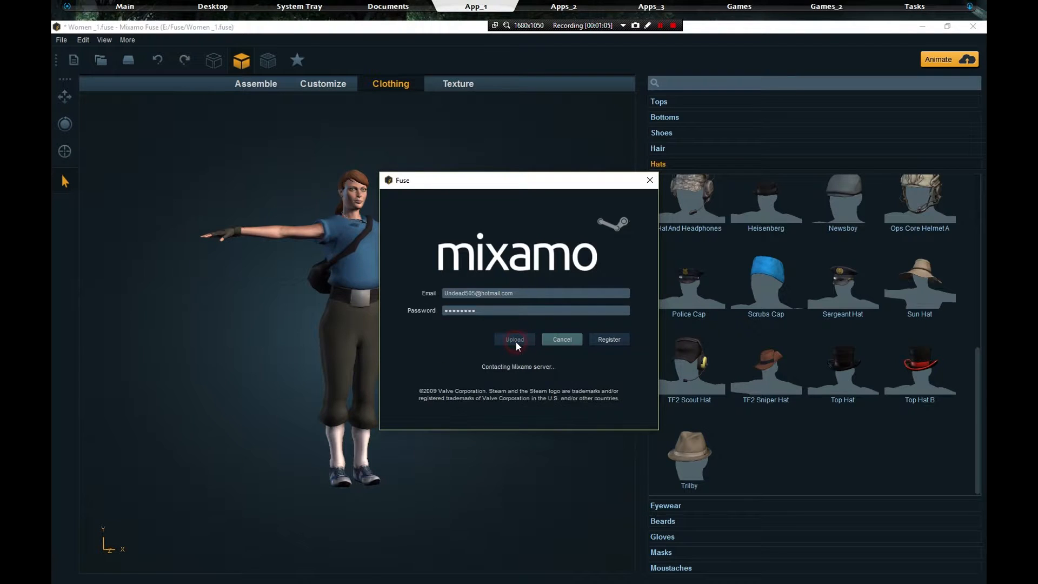
left_click(514, 339)
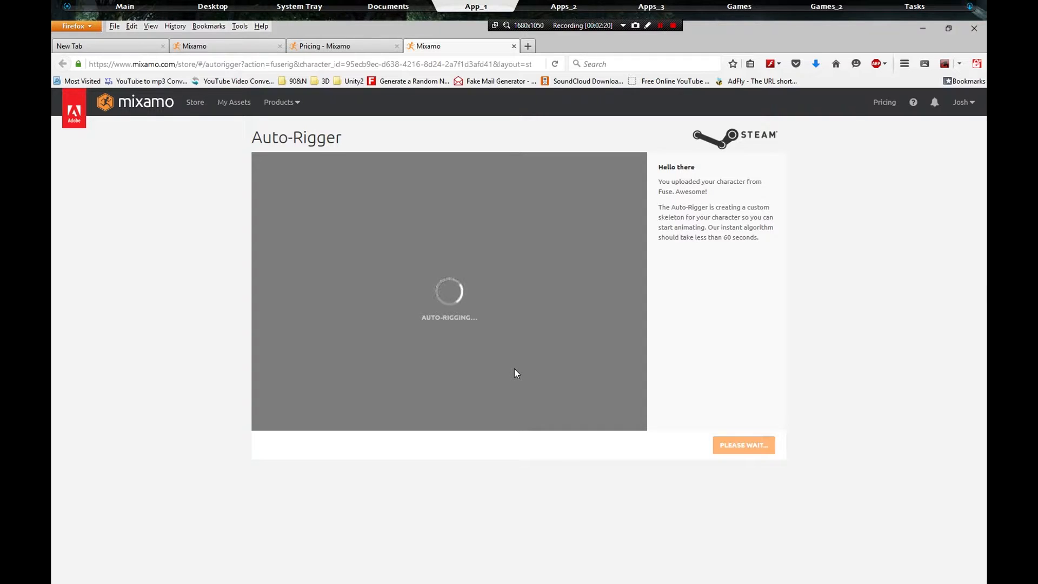
mouse_move(684, 363)
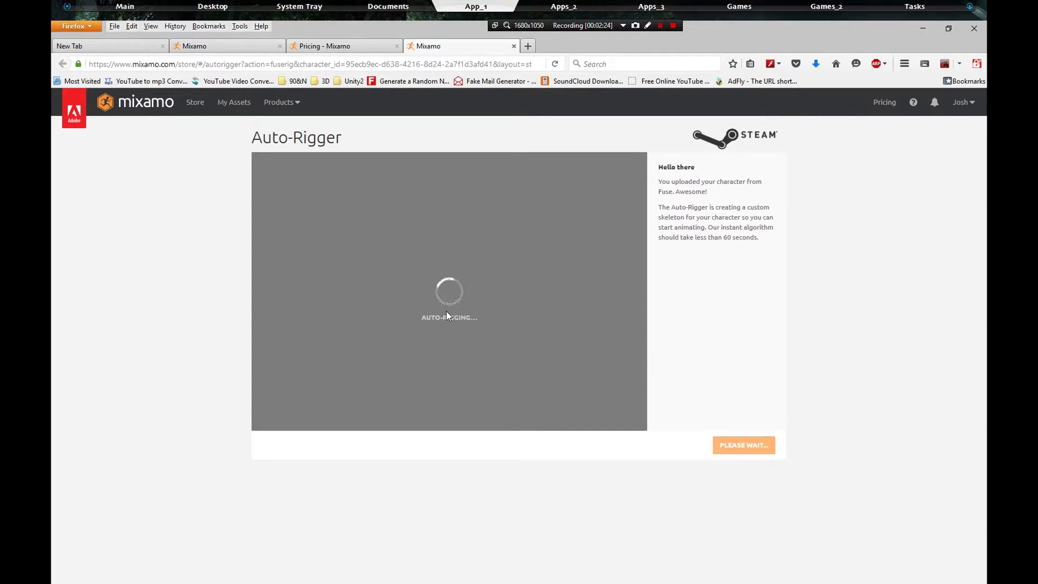
Step: Finish auto-rigging with Facial Blendshapes Disabled and Standard Skeleton (65)
left_click(659, 26)
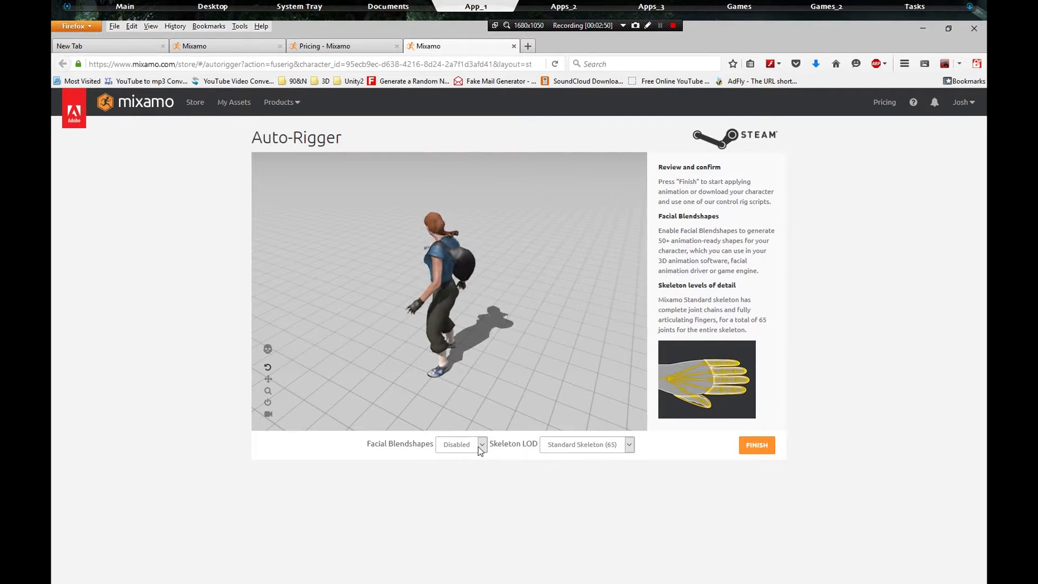
left_click(480, 444)
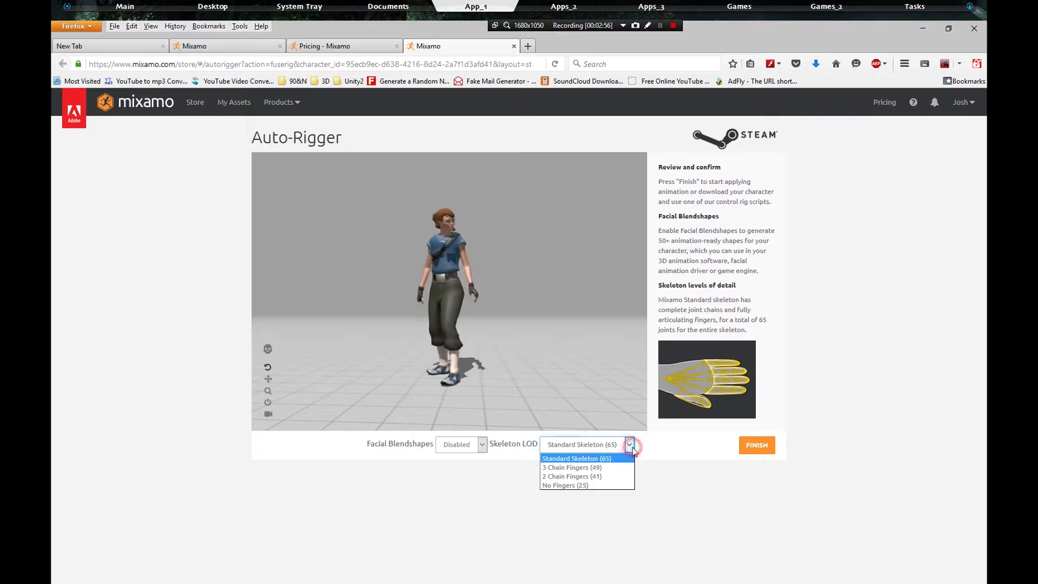
left_click(577, 458)
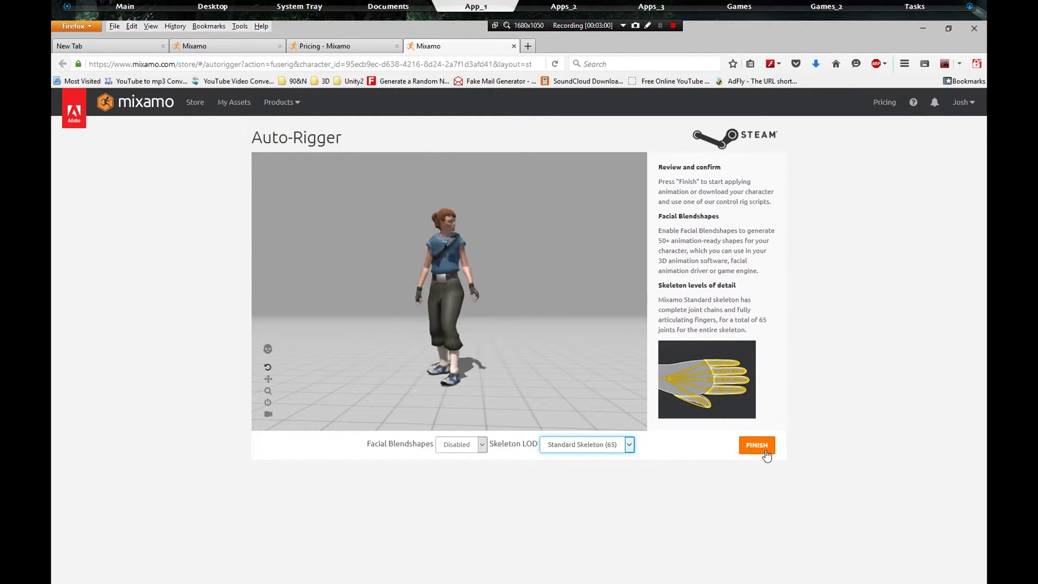
left_click(756, 444)
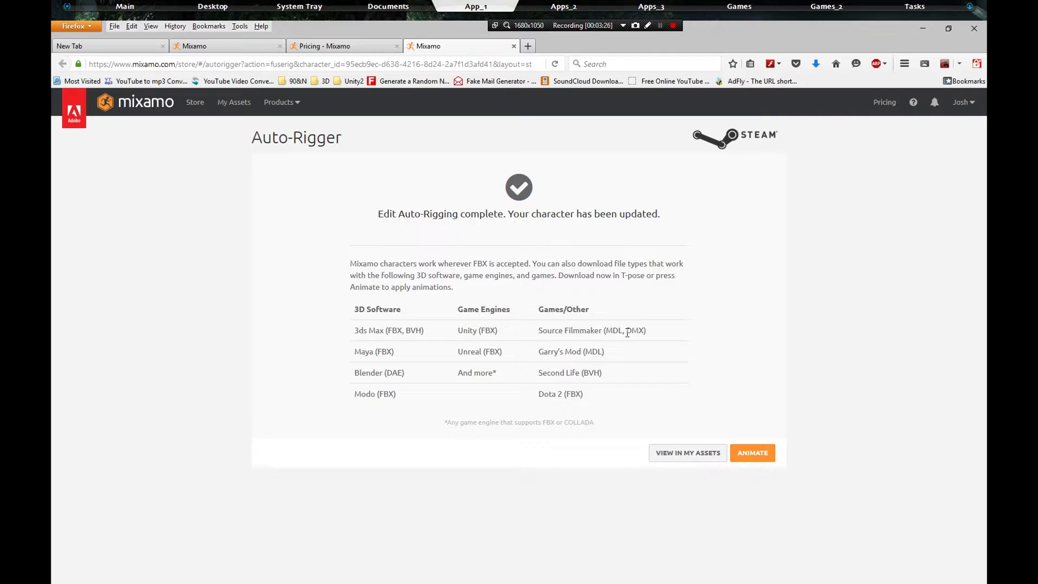
mouse_move(568, 344)
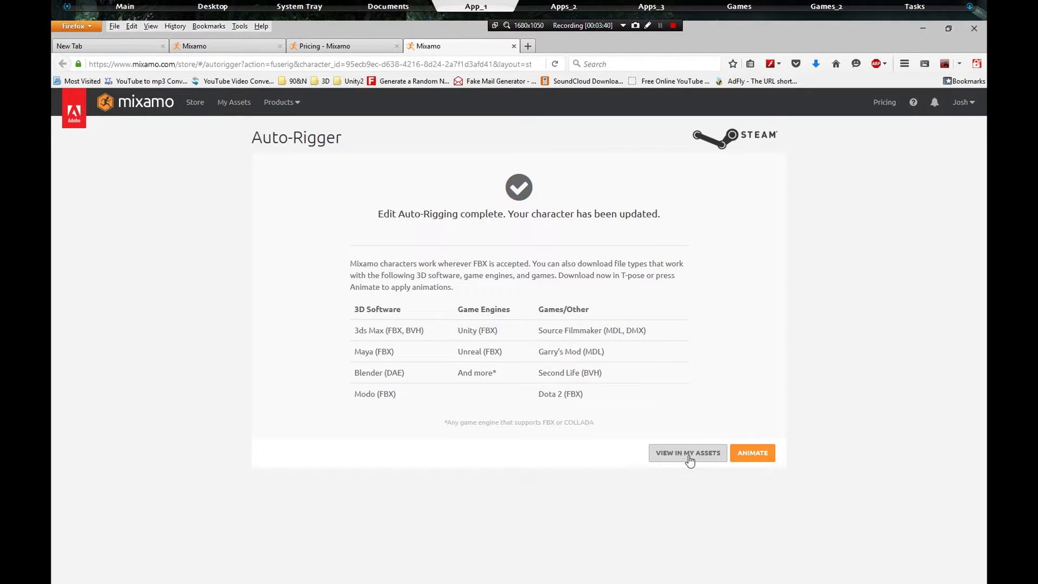
mouse_move(753, 460)
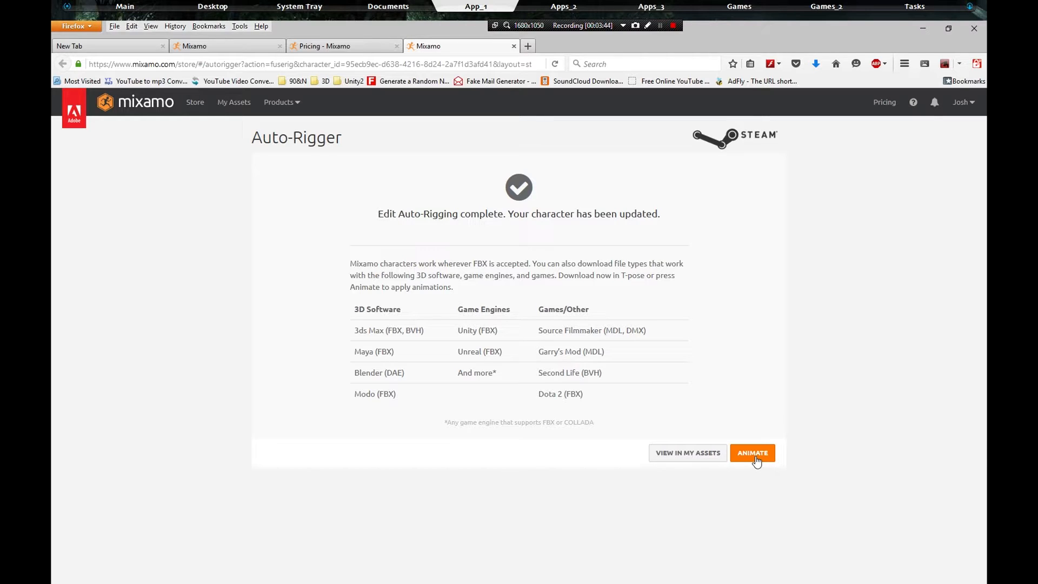
Step: Continue from Auto-Rigging complete to the animation store with Women__1 loaded
right_click(752, 456)
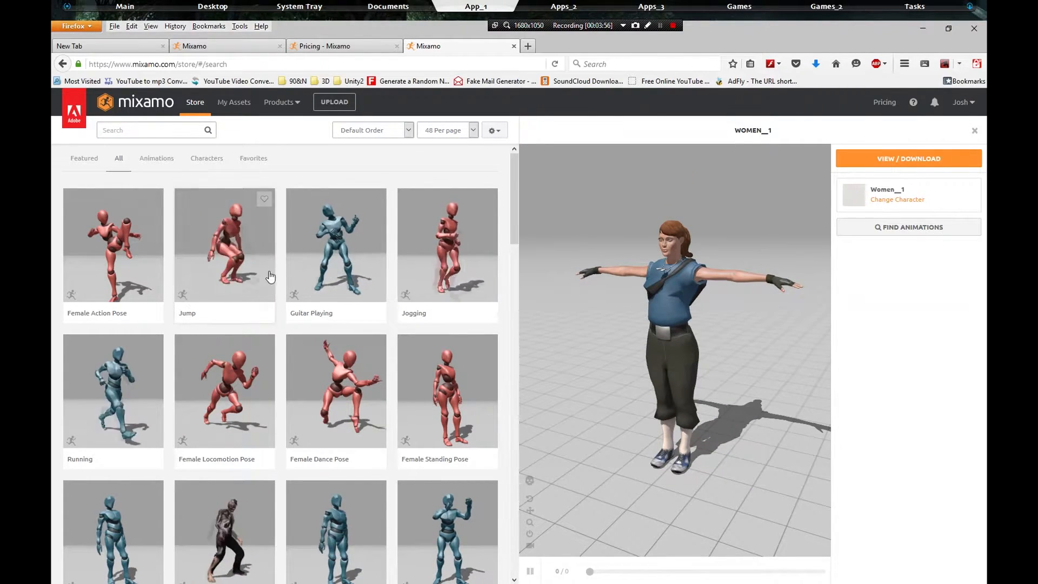
Step: Preview the Running and Female Standing Pose animations on the character
scroll("down", 3)
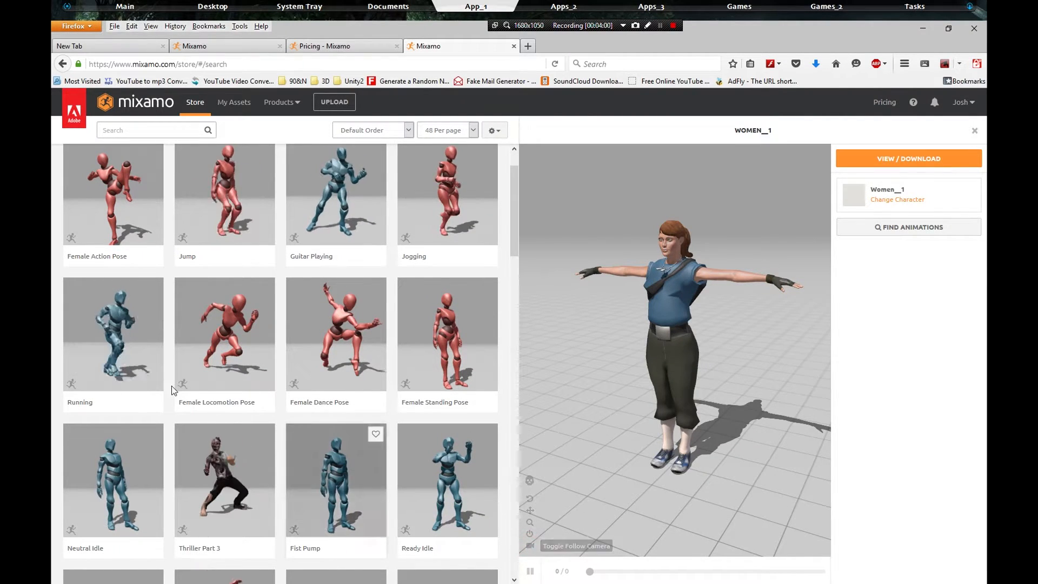
left_click(113, 333)
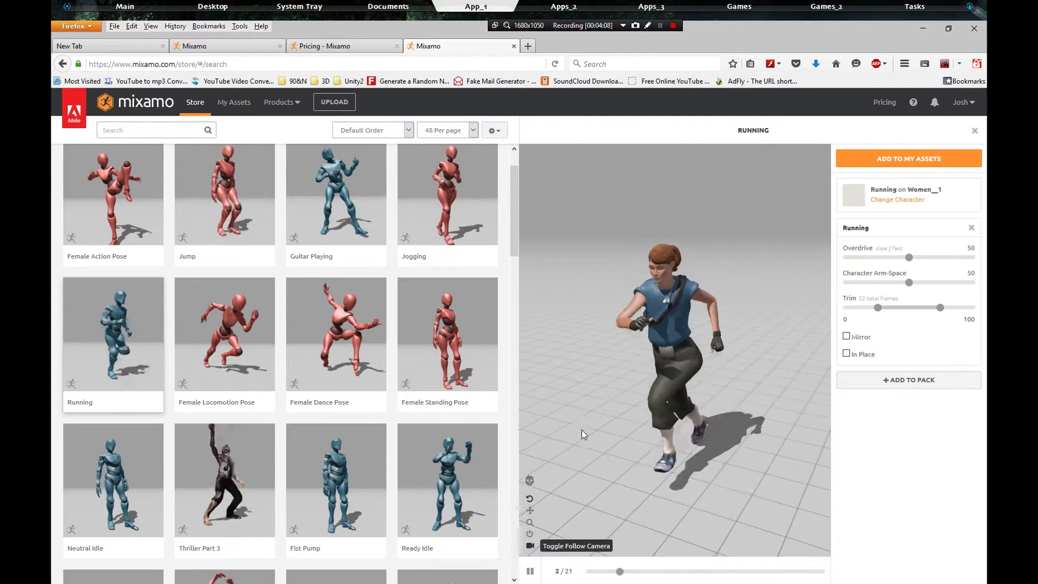
left_click(447, 334)
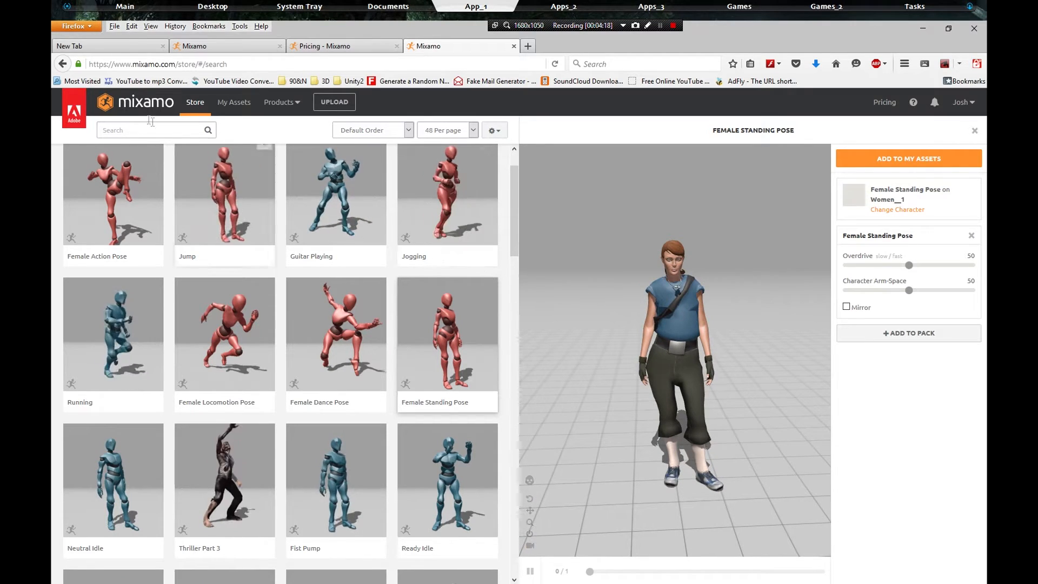
Step: Add the T-pose animation to My Assets and go to the assets page
type("TY")
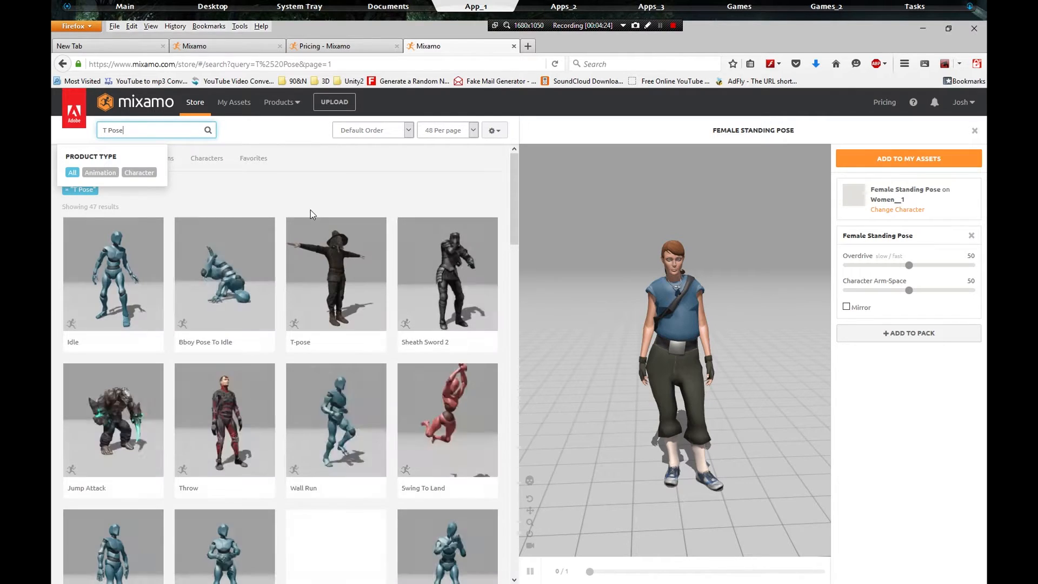
left_click(336, 274)
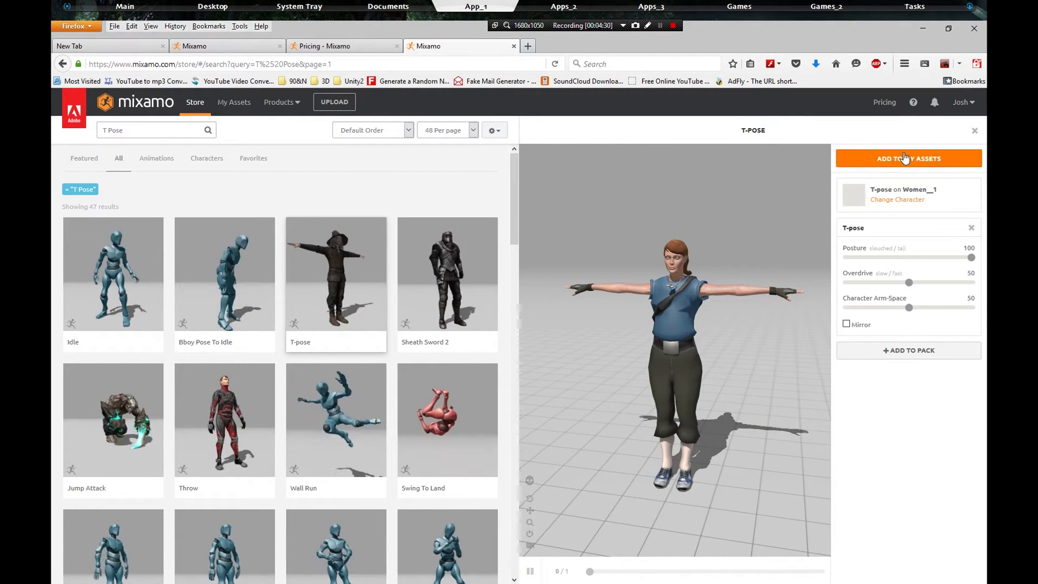
left_click(908, 158)
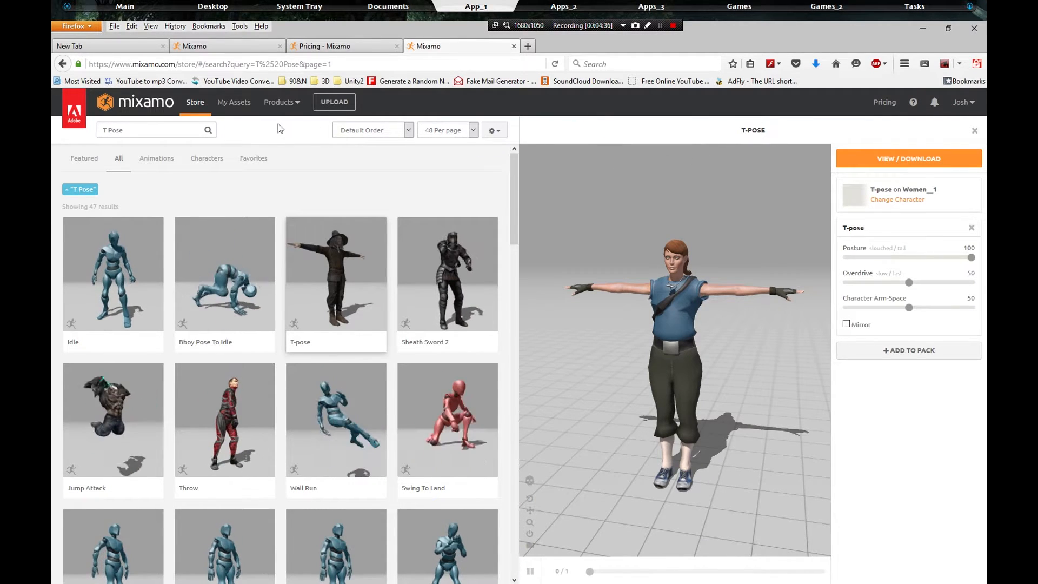
left_click(233, 102)
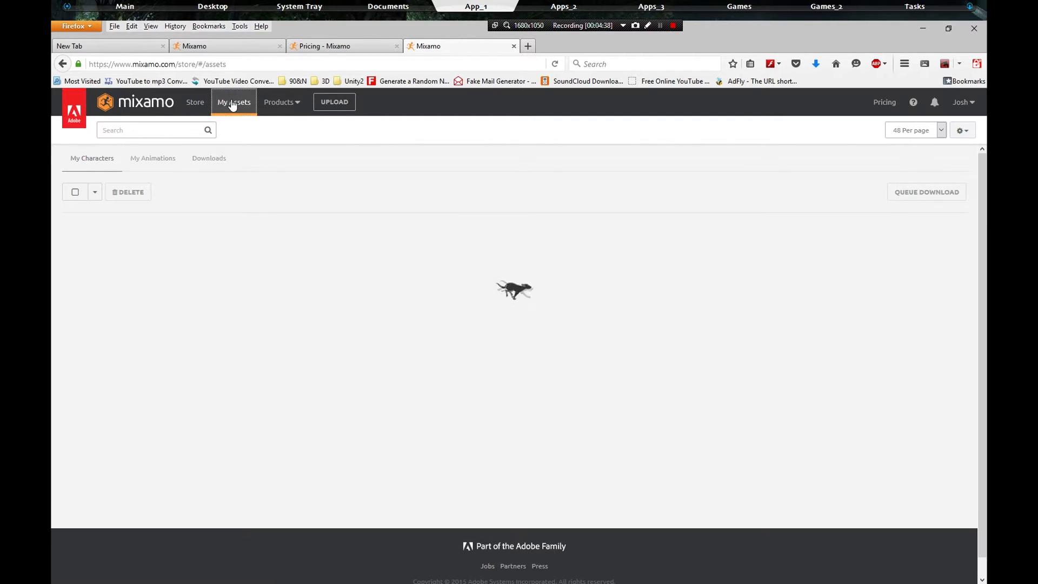
Step: In My Characters, select Women__1 instead of FuseModel and queue it for download
left_click(233, 102)
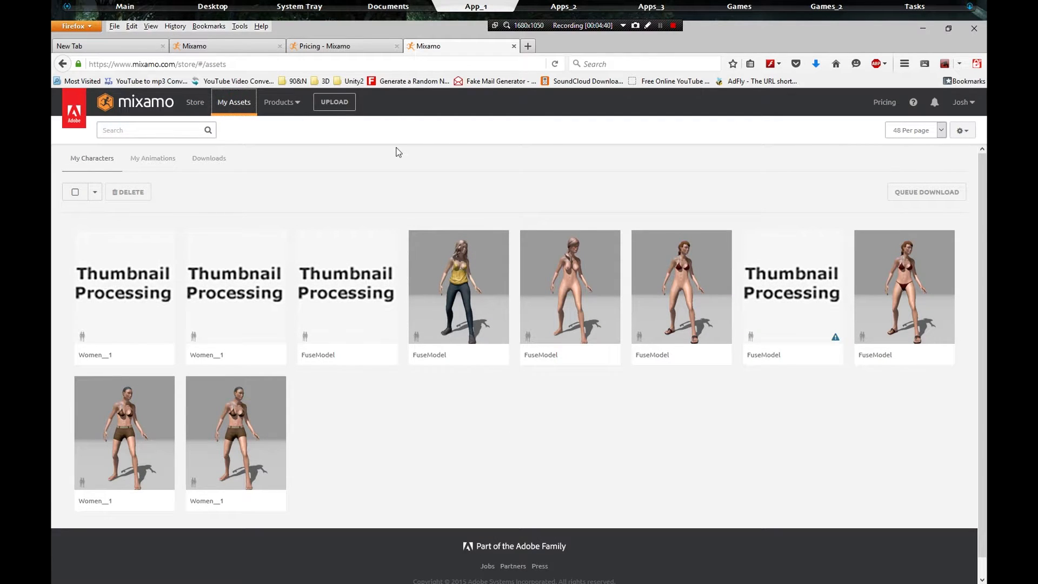
mouse_move(458, 271)
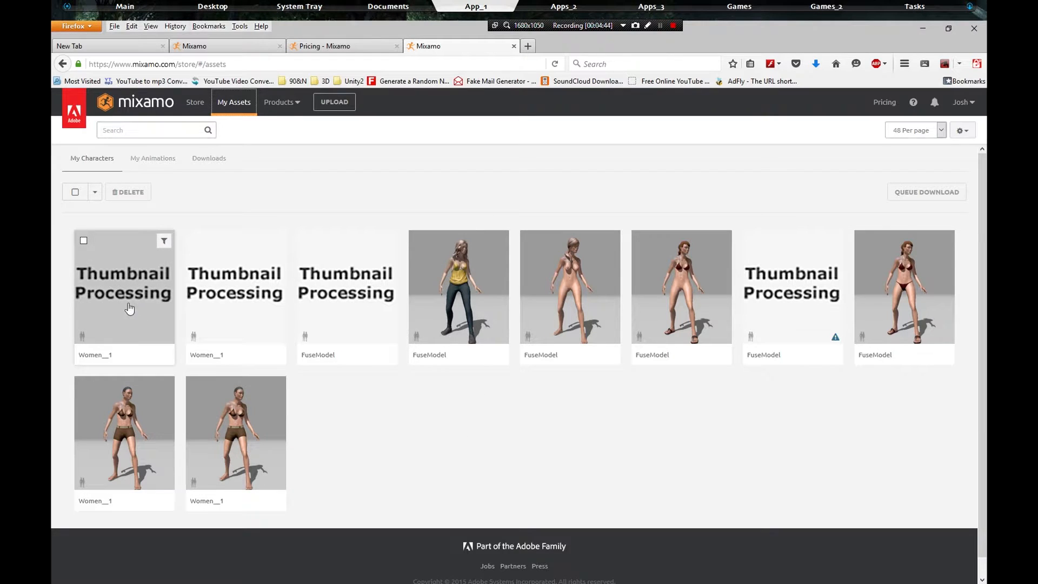
mouse_move(301, 303)
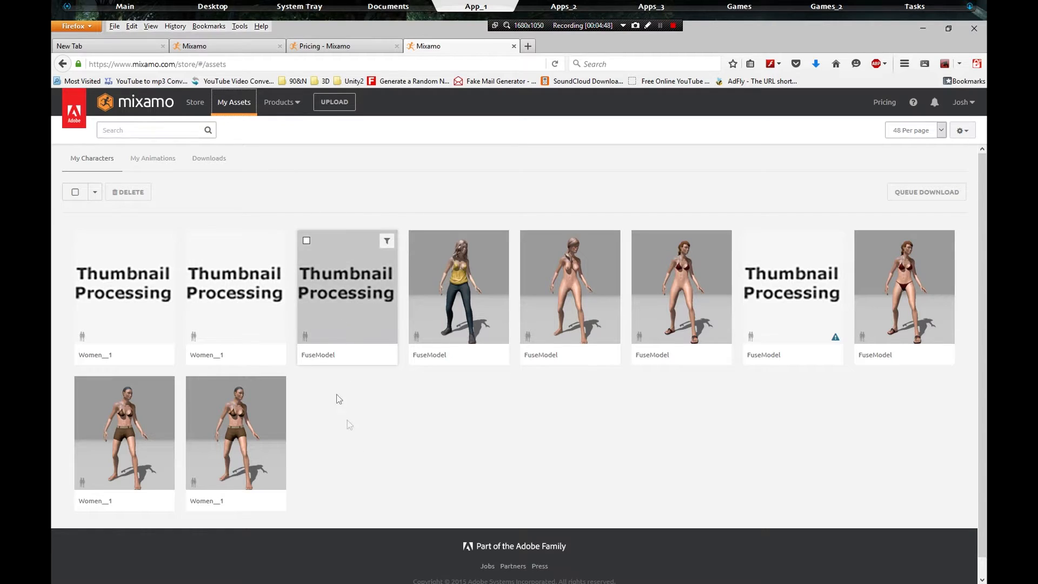
mouse_move(430, 286)
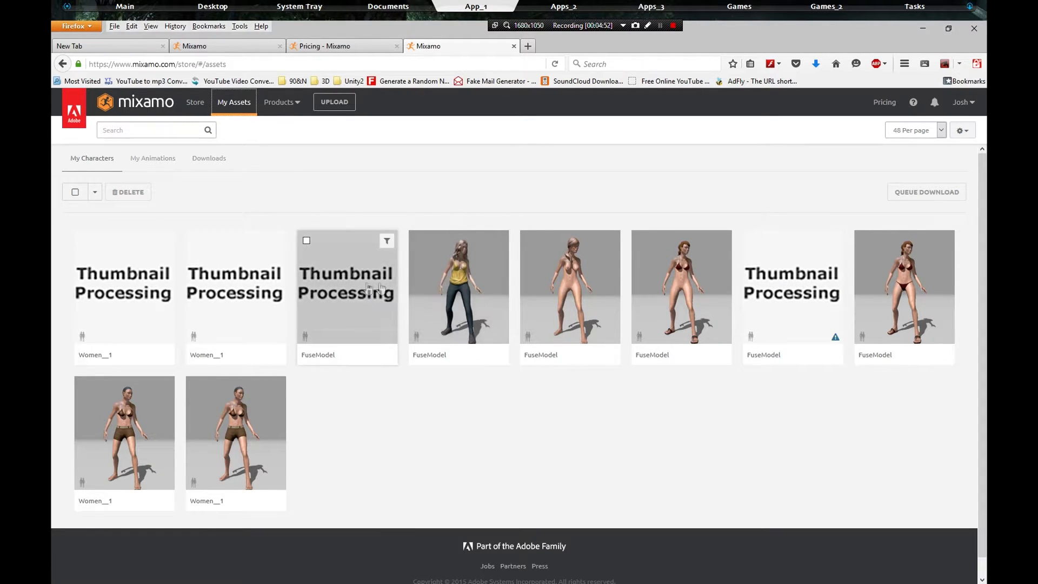
left_click(347, 297)
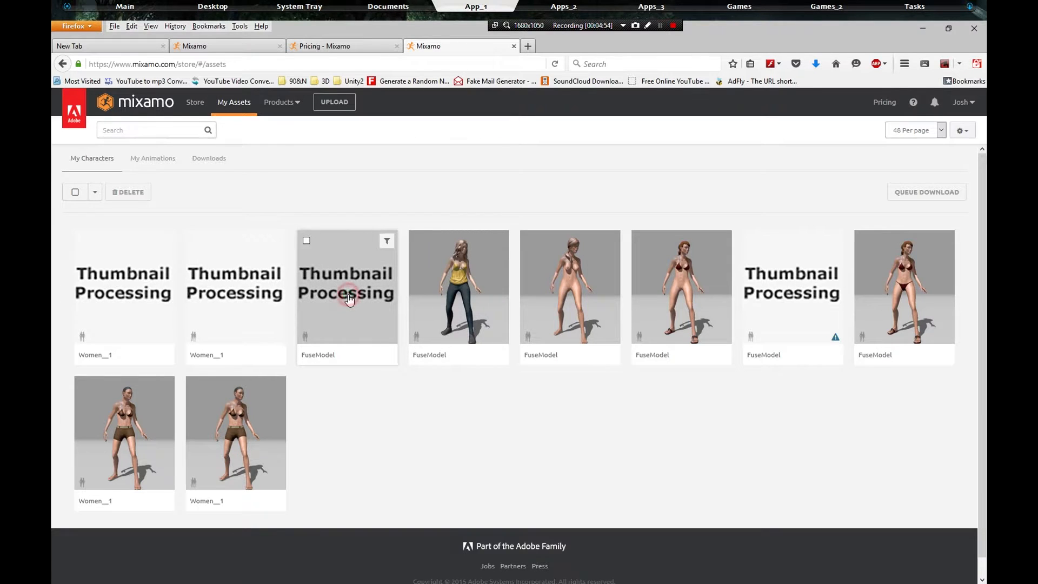
left_click(347, 285)
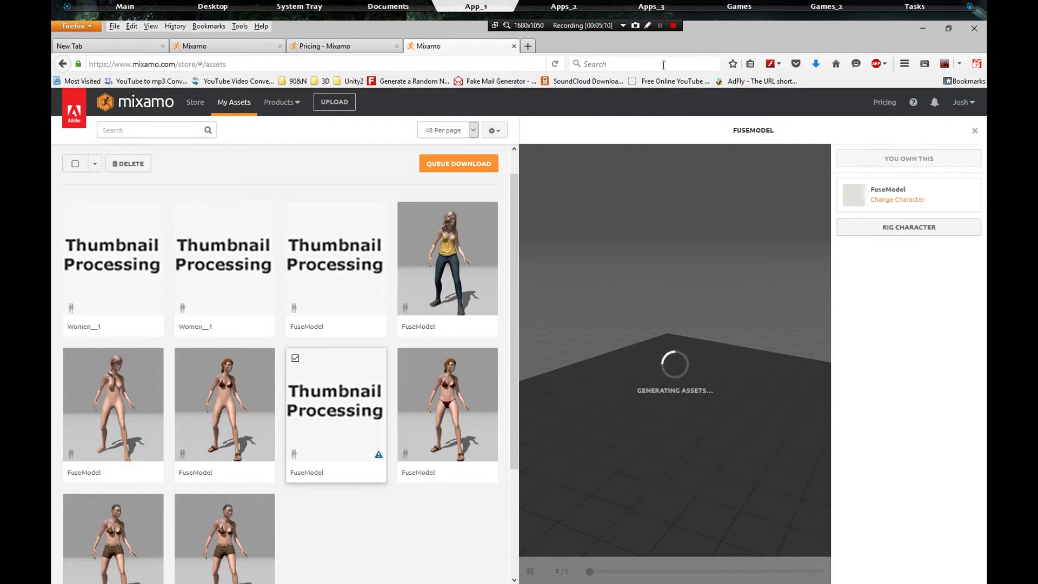
left_click(112, 268)
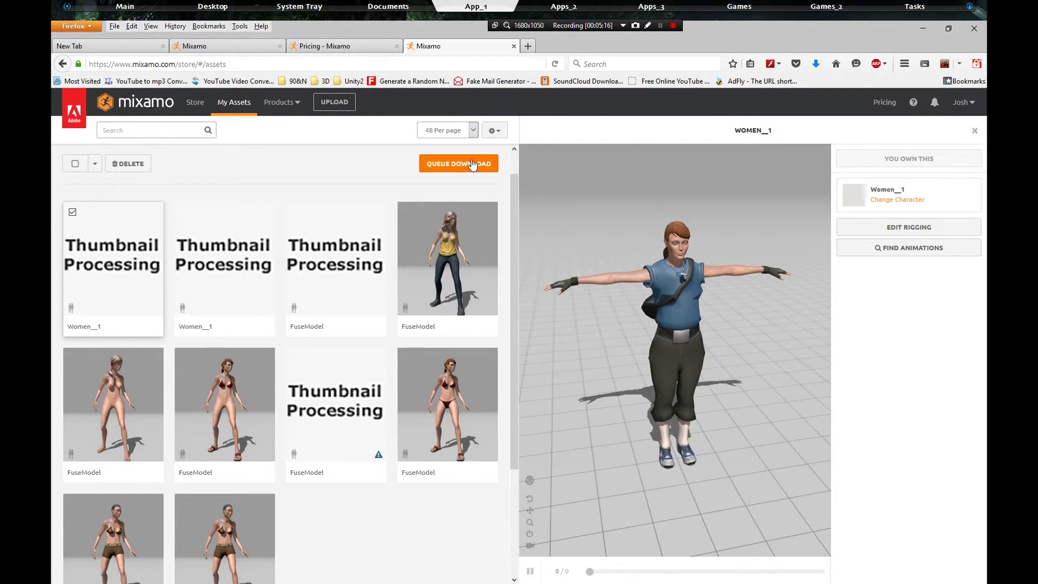
left_click(458, 163)
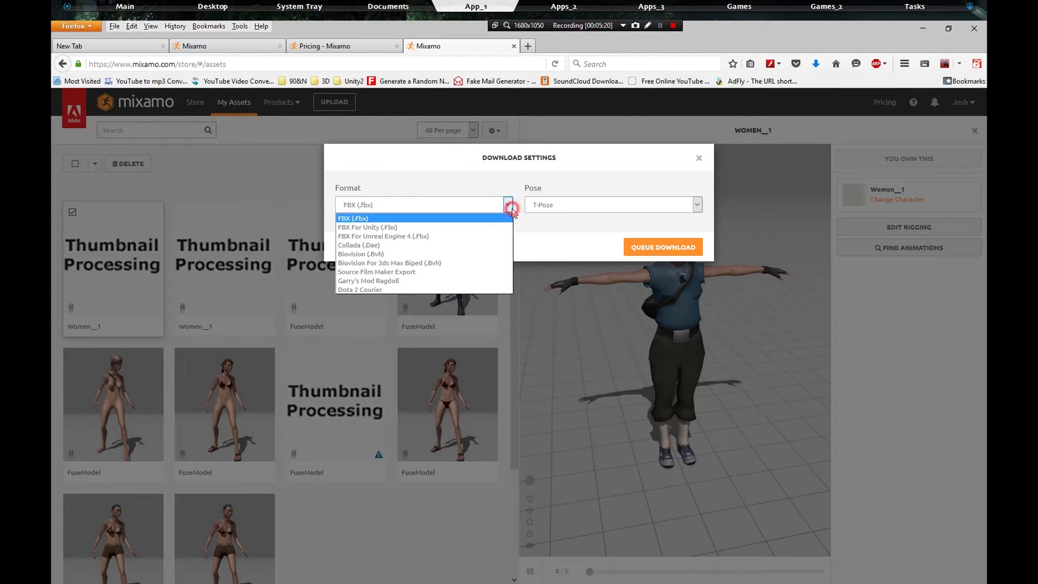
mouse_move(423, 244)
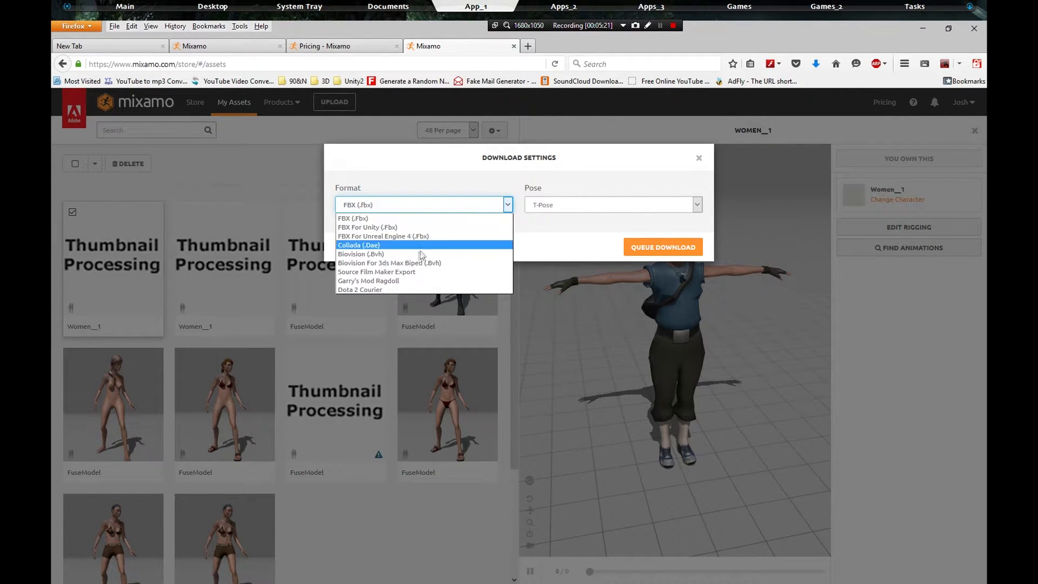
mouse_move(397, 275)
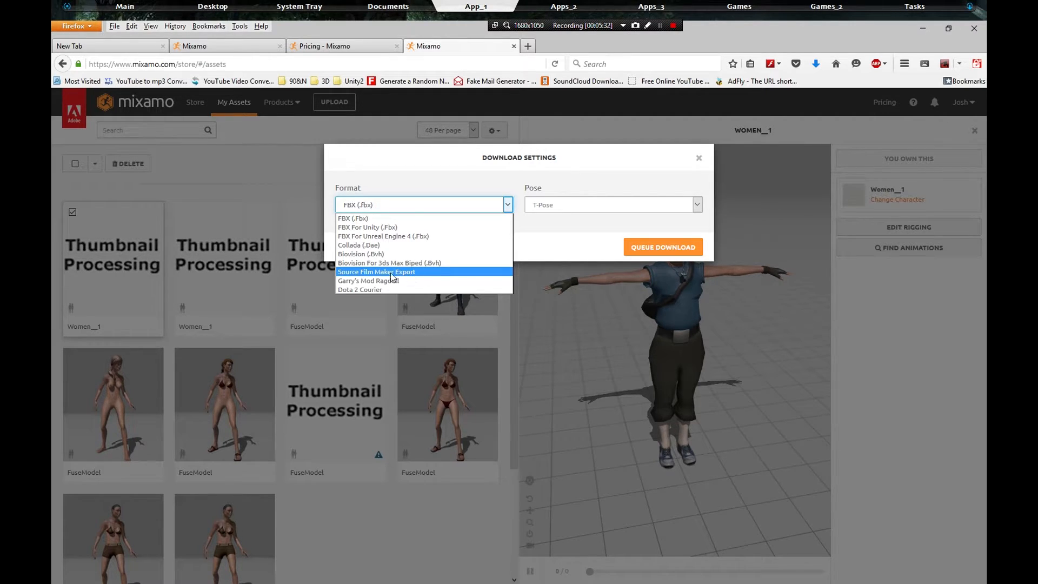
Step: Queue Women__1 as Source Film Maker Export with T-Pose
left_click(376, 271)
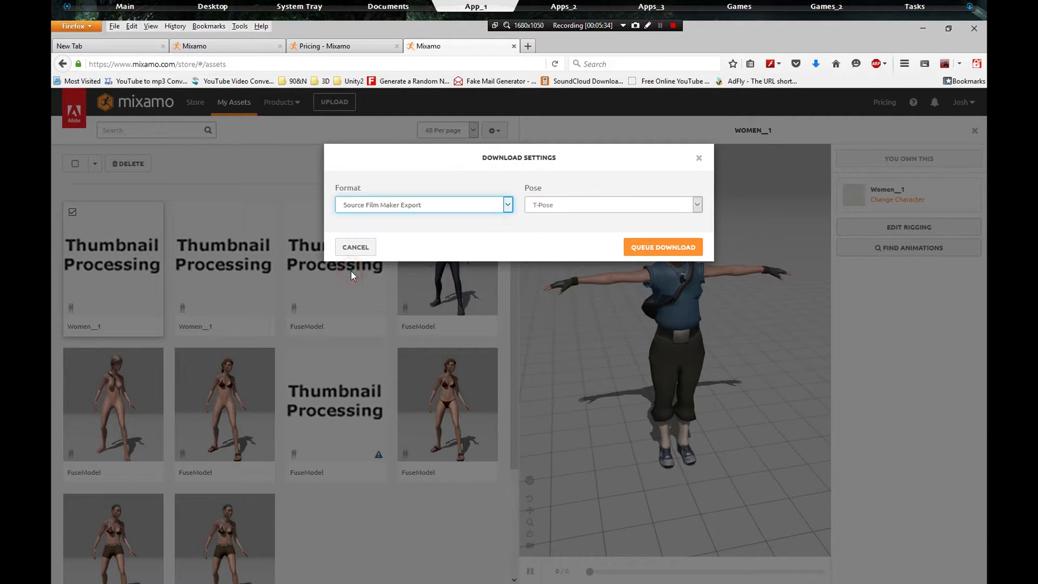
left_click(611, 203)
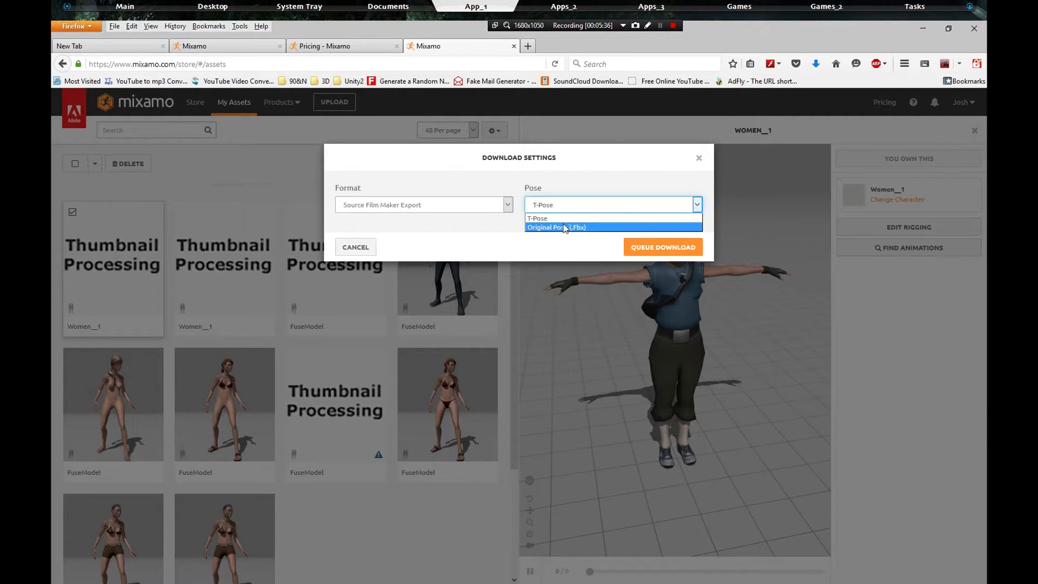
left_click(537, 217)
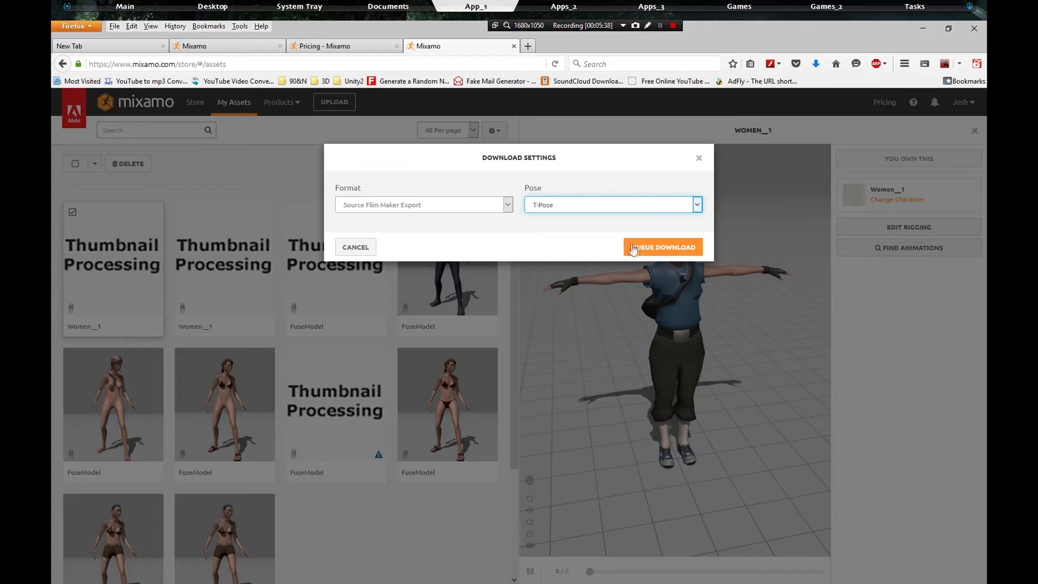
left_click(662, 247)
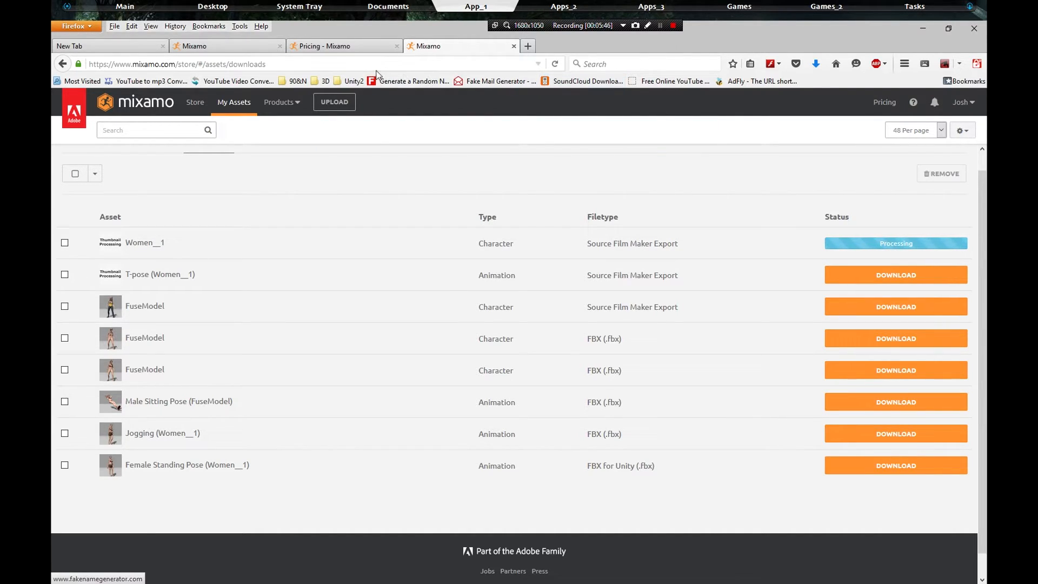
Step: Download the finished Women__1 zip and open it in Windows Explorer
left_click(660, 25)
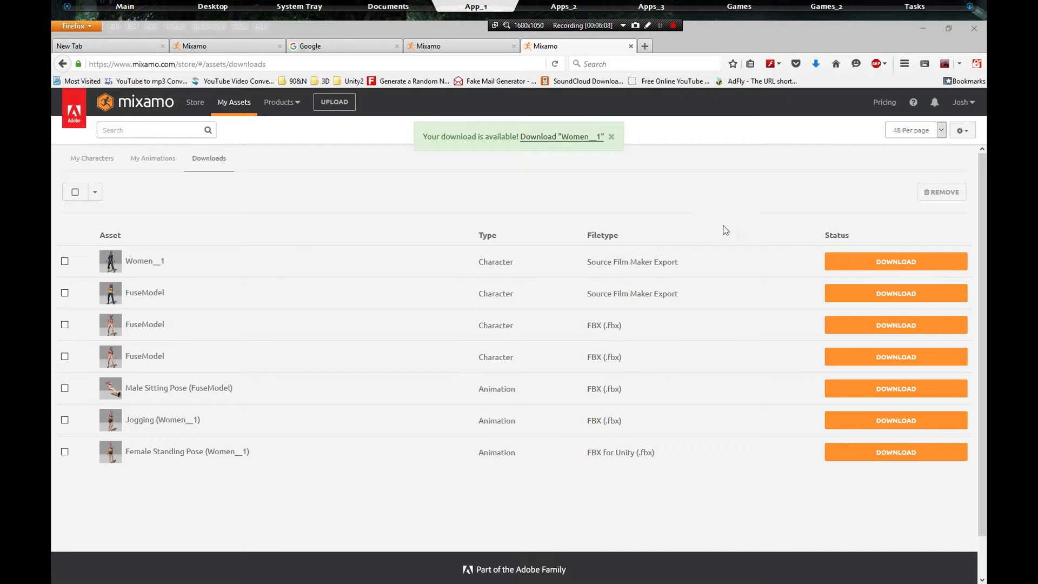
mouse_move(429, 241)
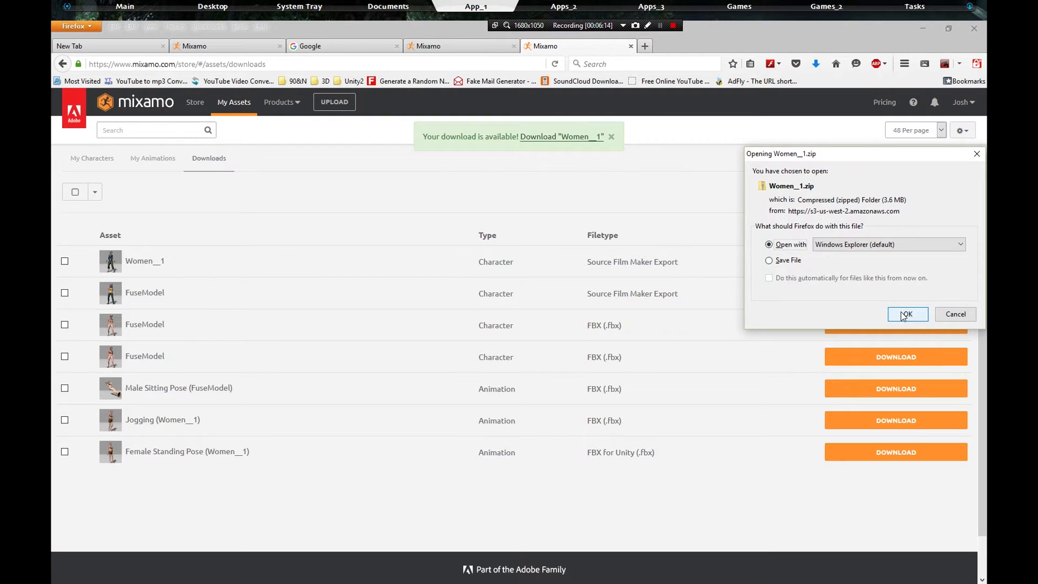
left_click(906, 313)
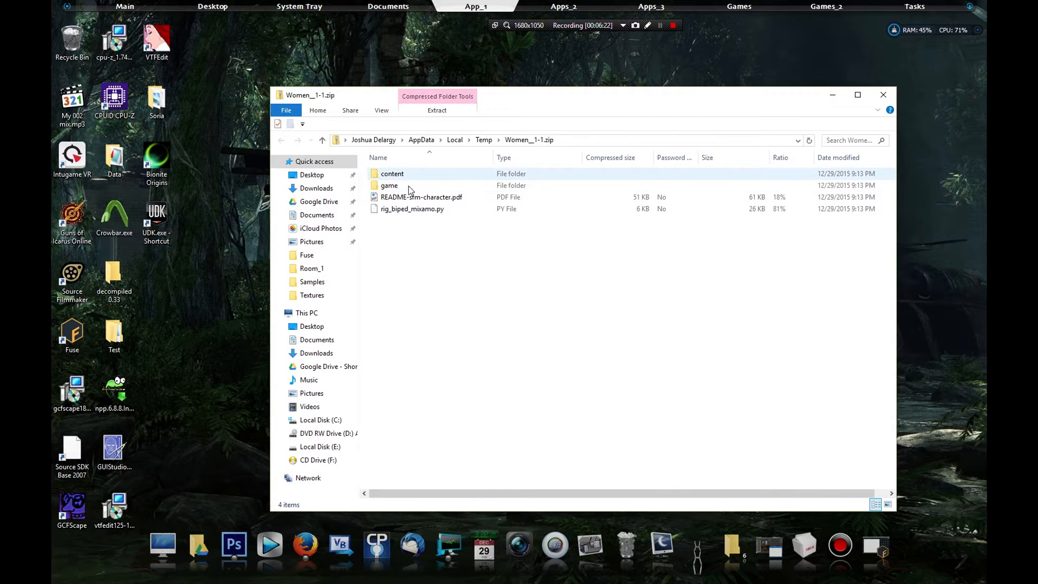
Step: Open game\usermod in the zip and select Local Disk (E:) in a second window
double_click(389, 185)
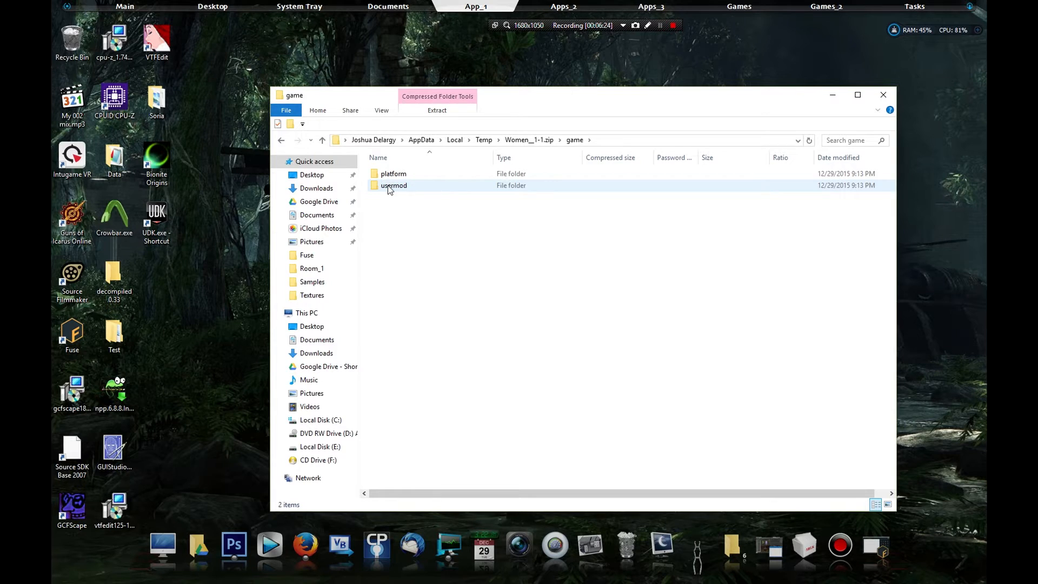
double_click(394, 185)
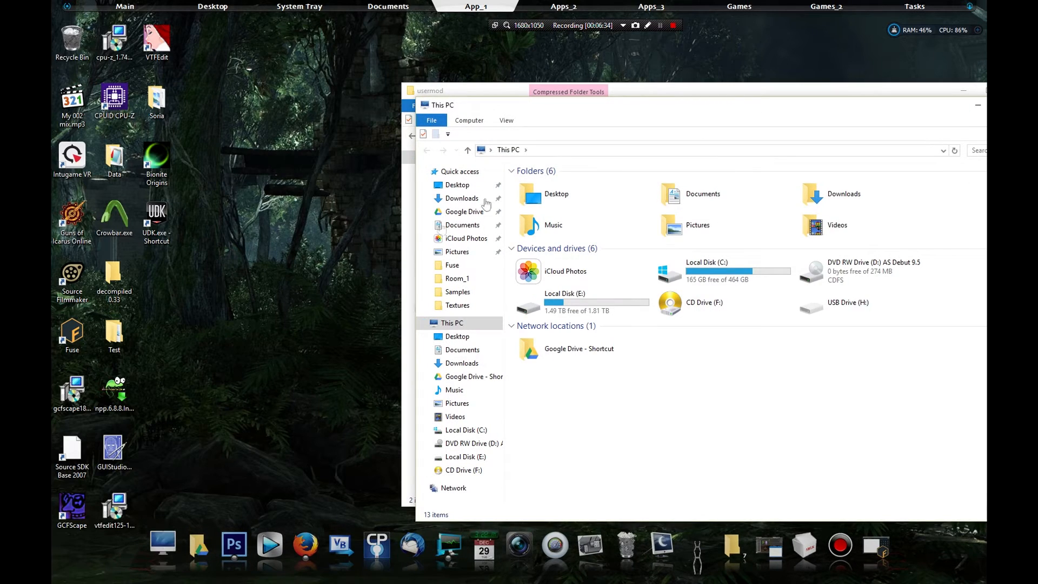
left_click(579, 301)
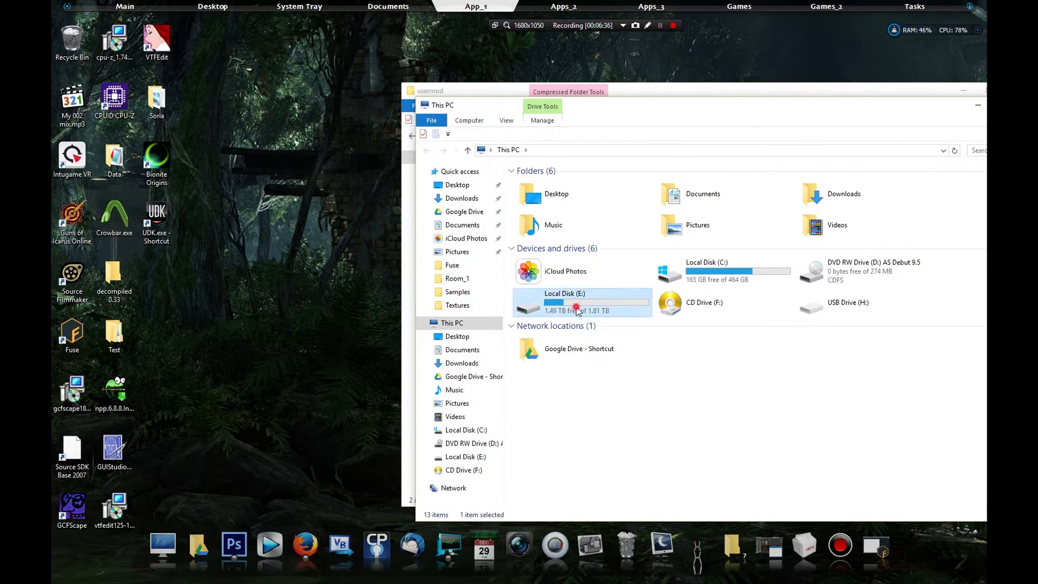
Step: Paste the materials and models folders into E:\Steam\...\SourceFilmmaker\game\usermod
double_click(581, 301)
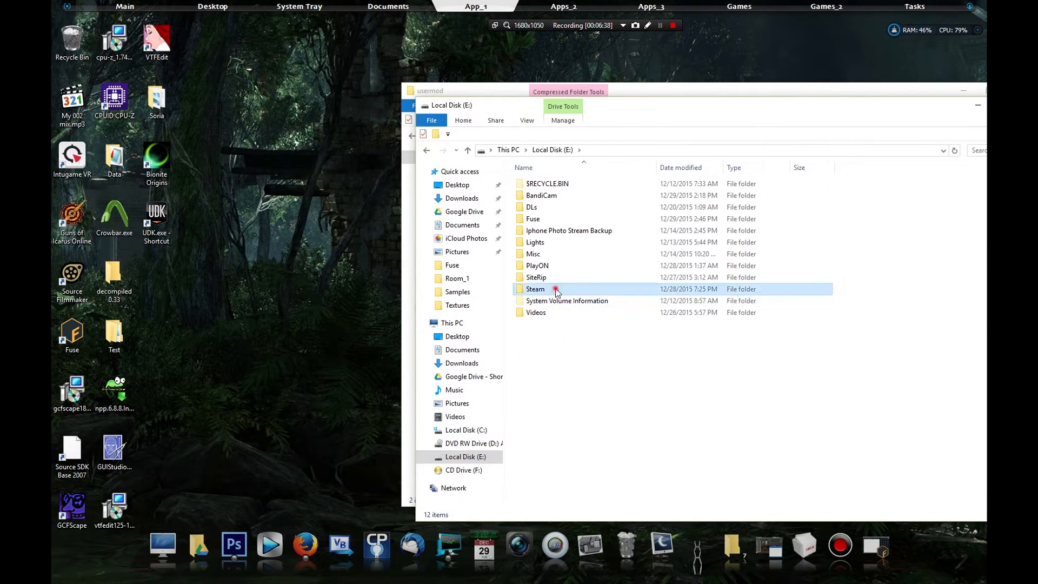
double_click(536, 289)
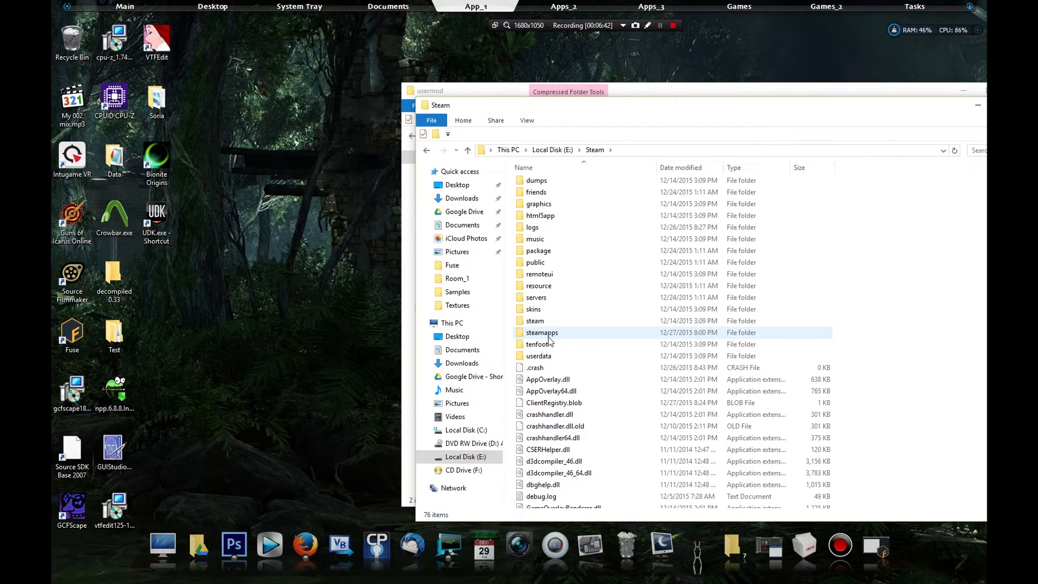
mouse_move(542, 331)
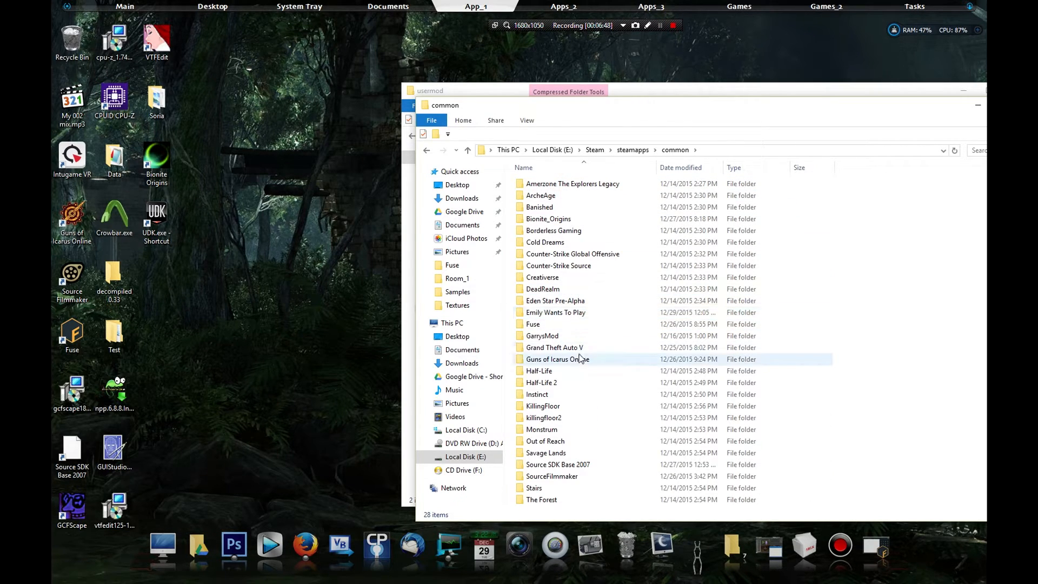
double_click(552, 476)
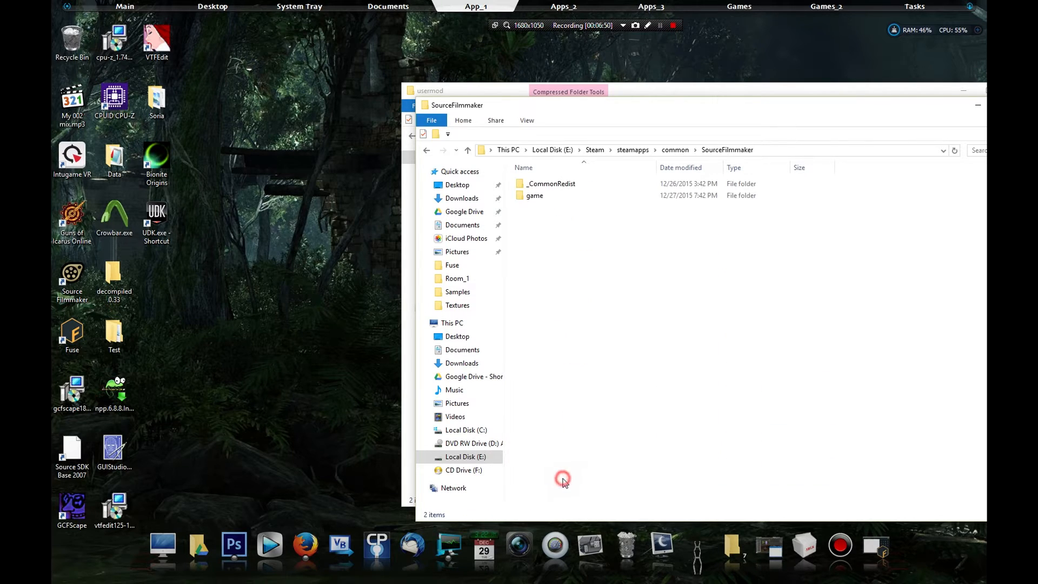
left_click(534, 195)
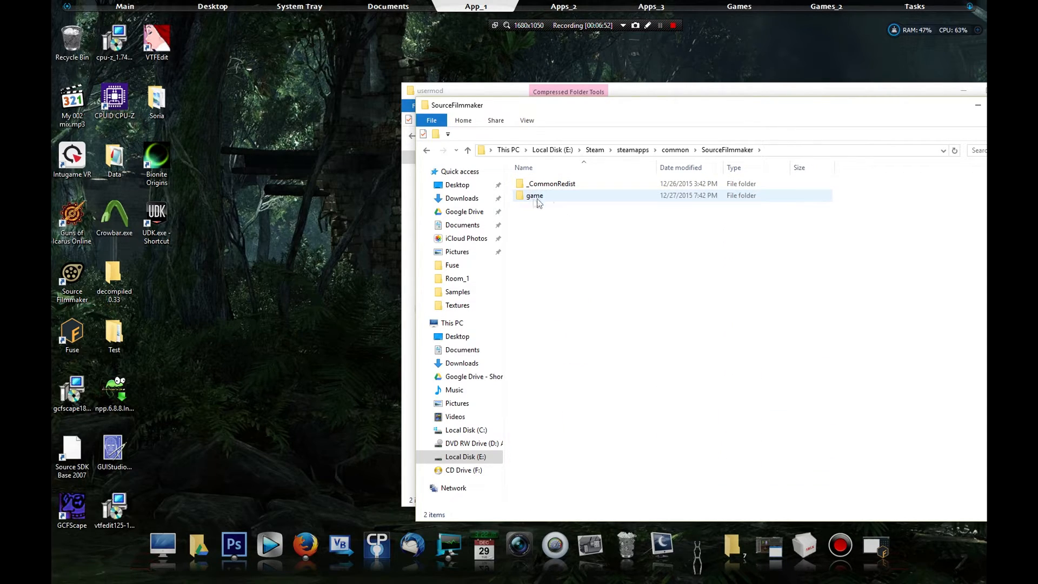
double_click(535, 195)
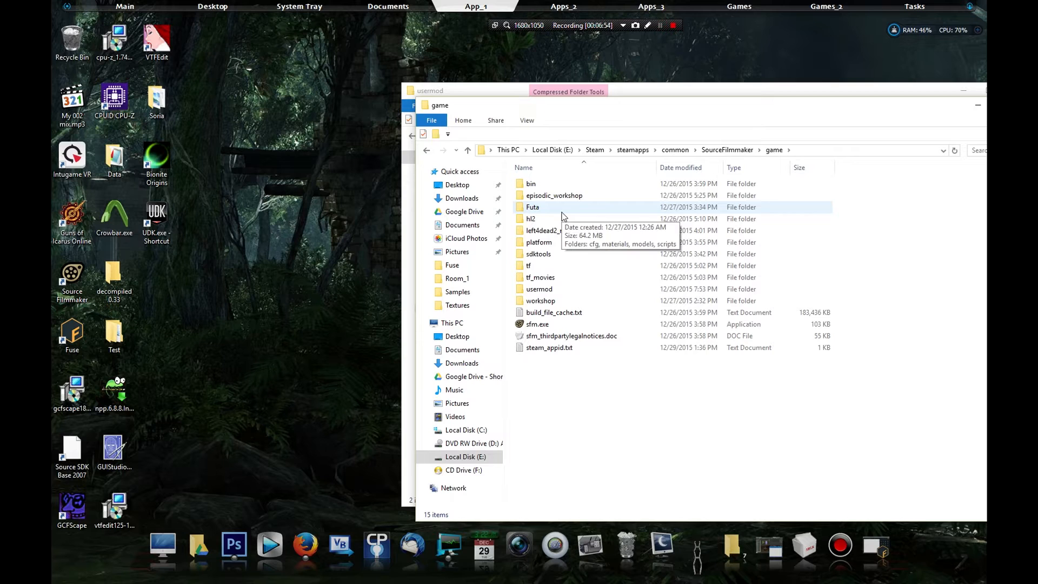
double_click(539, 289)
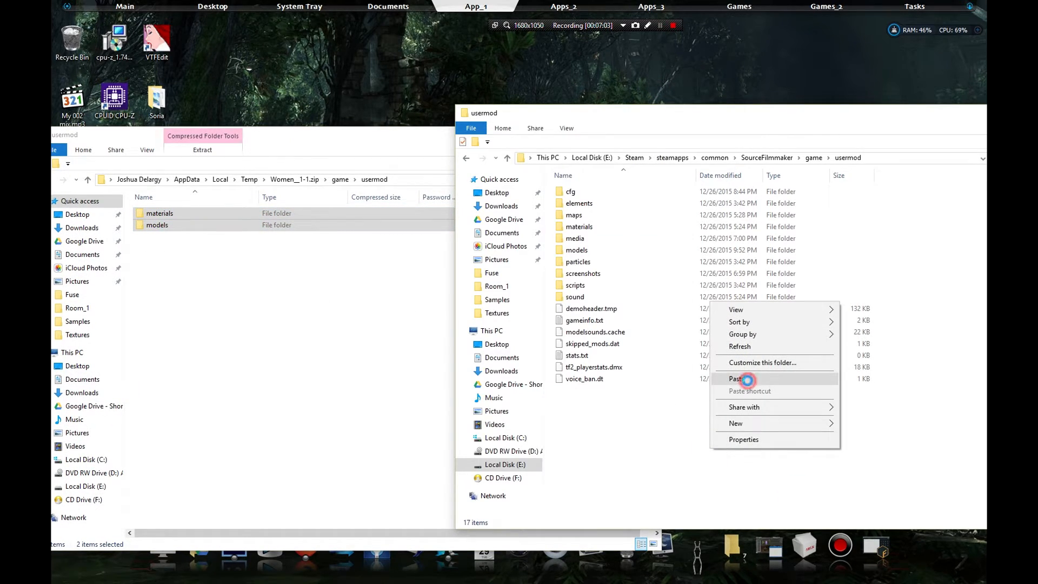
left_click(736, 379)
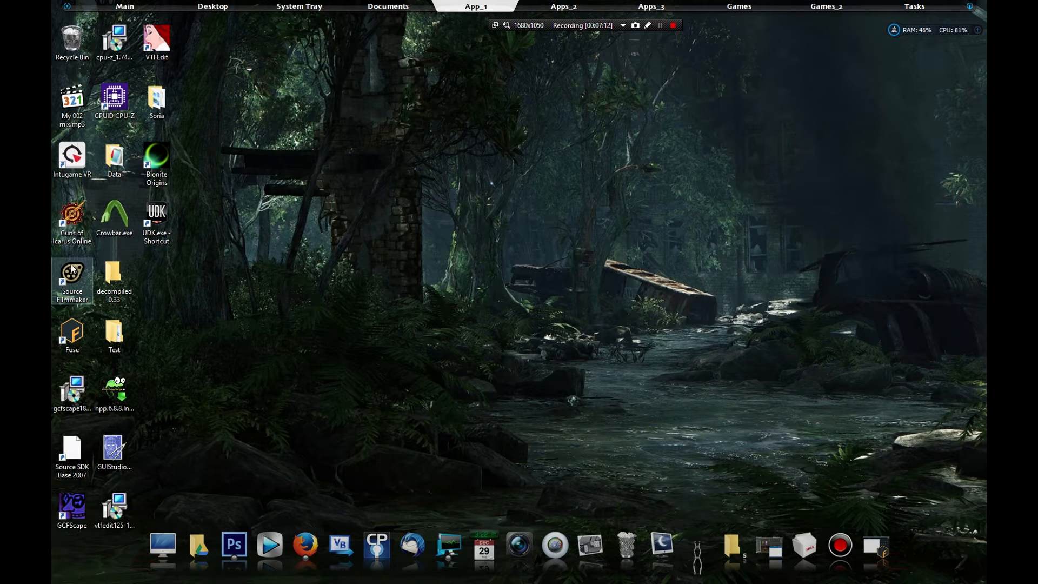
Step: Launch Source Filmmaker from its desktop shortcut
double_click(71, 278)
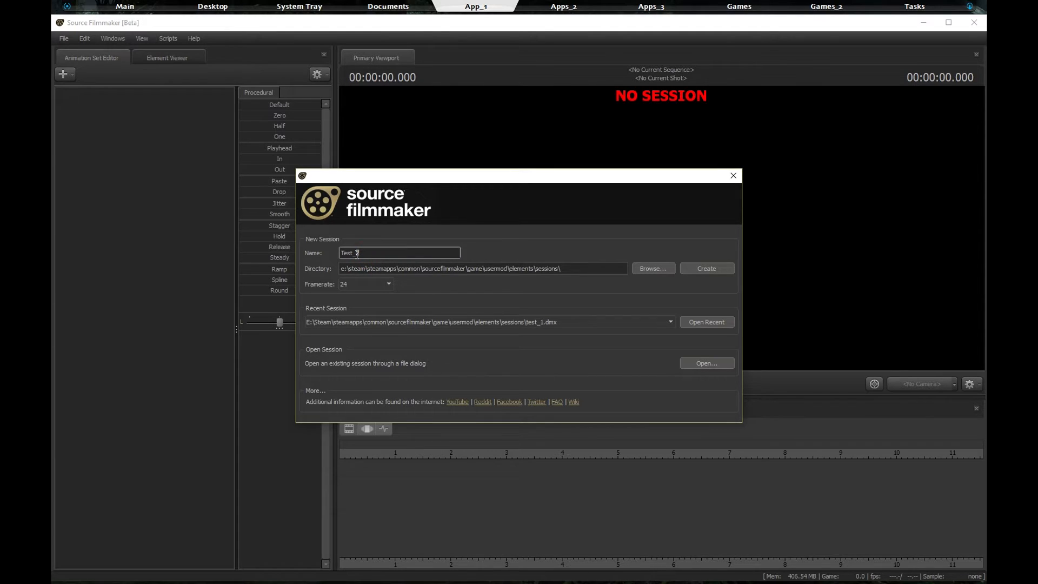
Step: Create the Test_3 session and load the stage.bsp map through Load Map
left_click(705, 268)
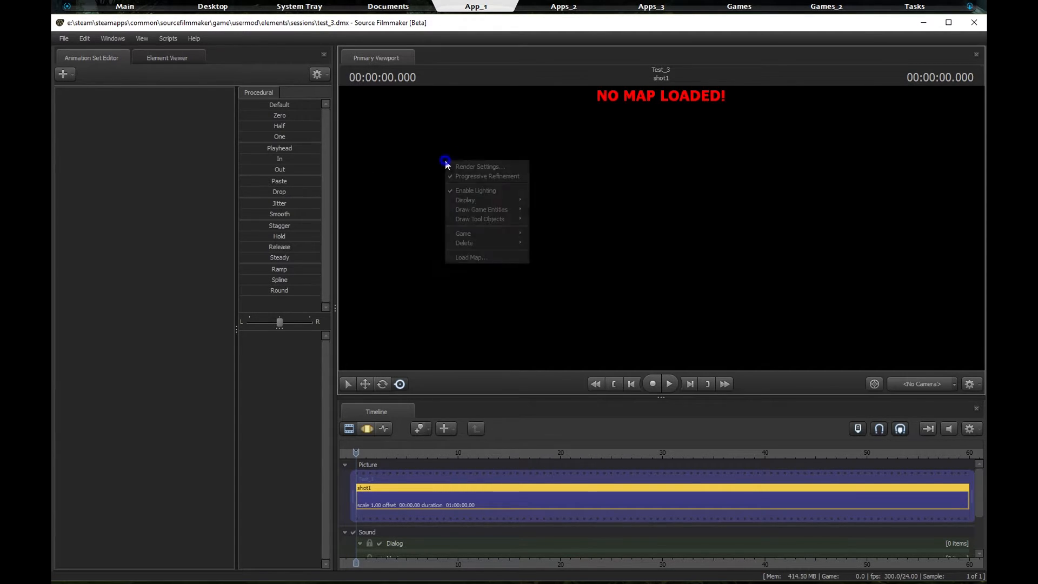
left_click(470, 257)
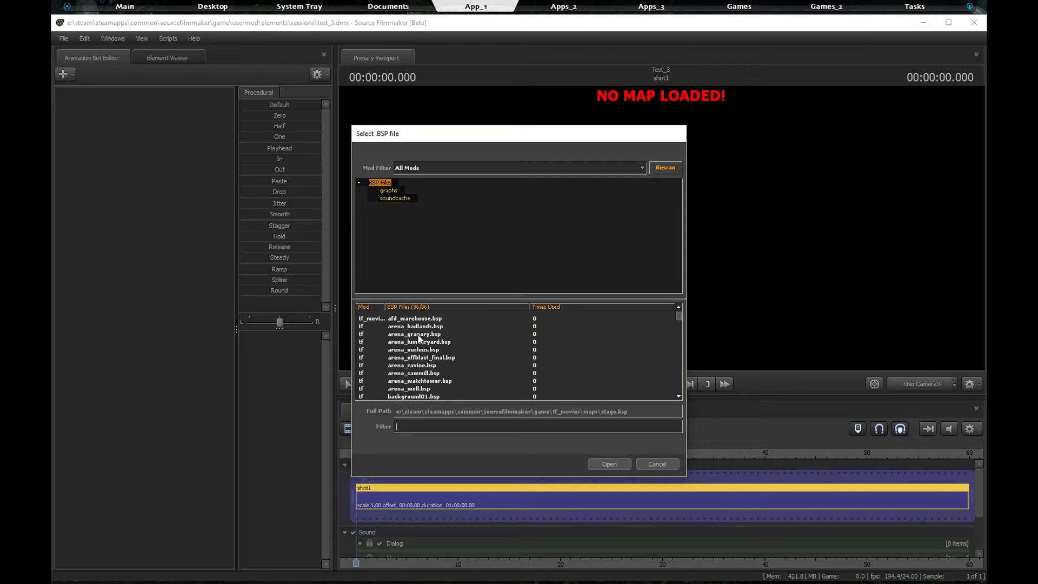
type("Stage")
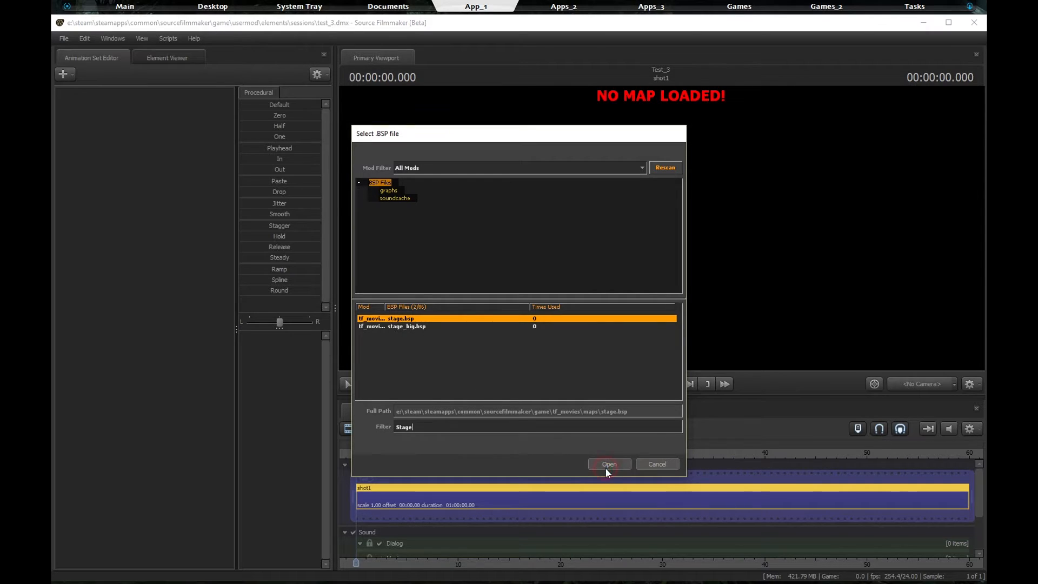
left_click(608, 463)
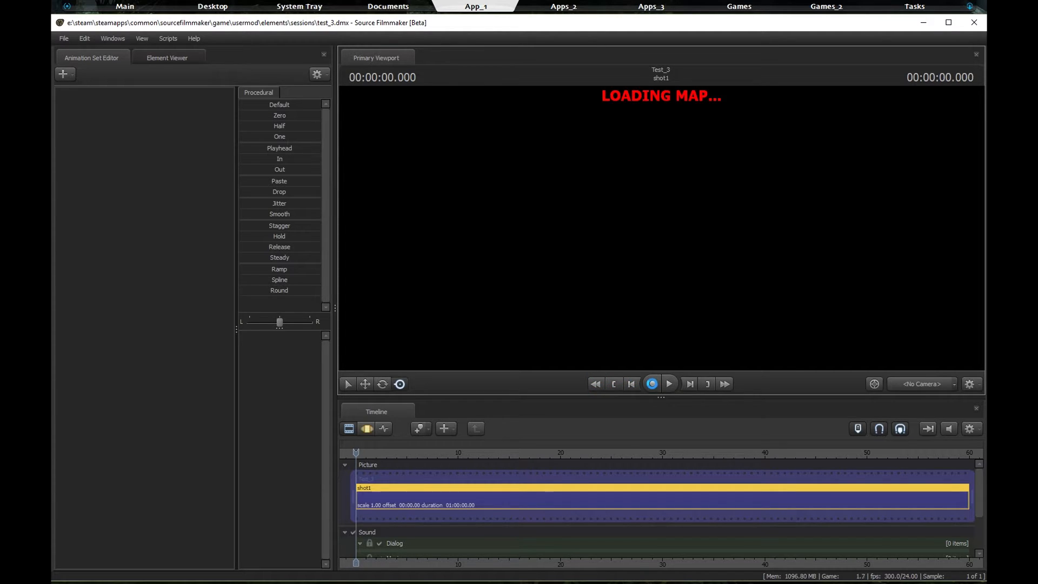
Step: Wait until the stage map finishes loading, showing the red platform on a tiled floor
left_click(652, 383)
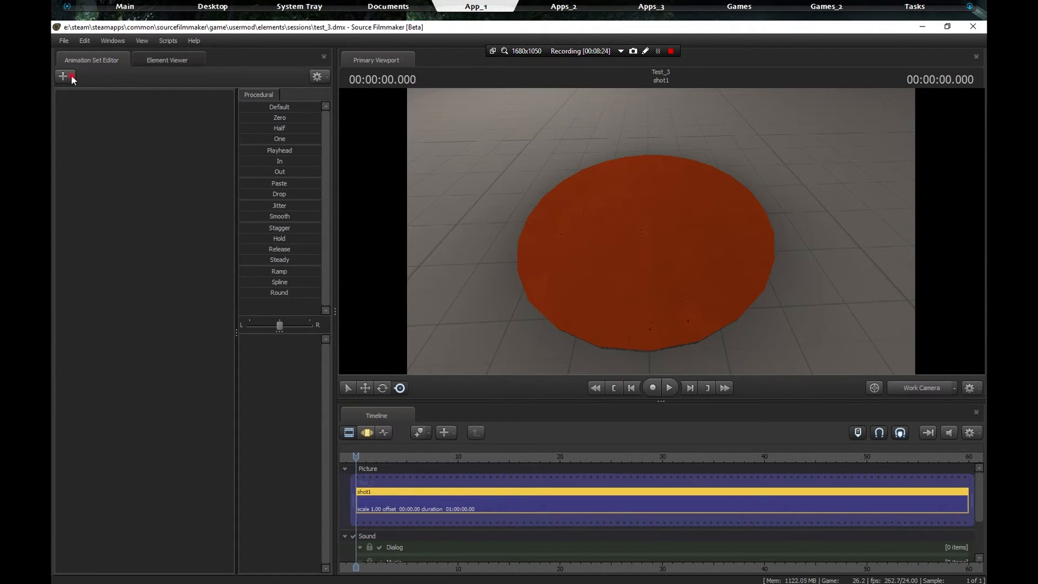
Step: Create an animation set for the women .MDL model, placing Women__1 in T-pose on the platform
left_click(64, 76)
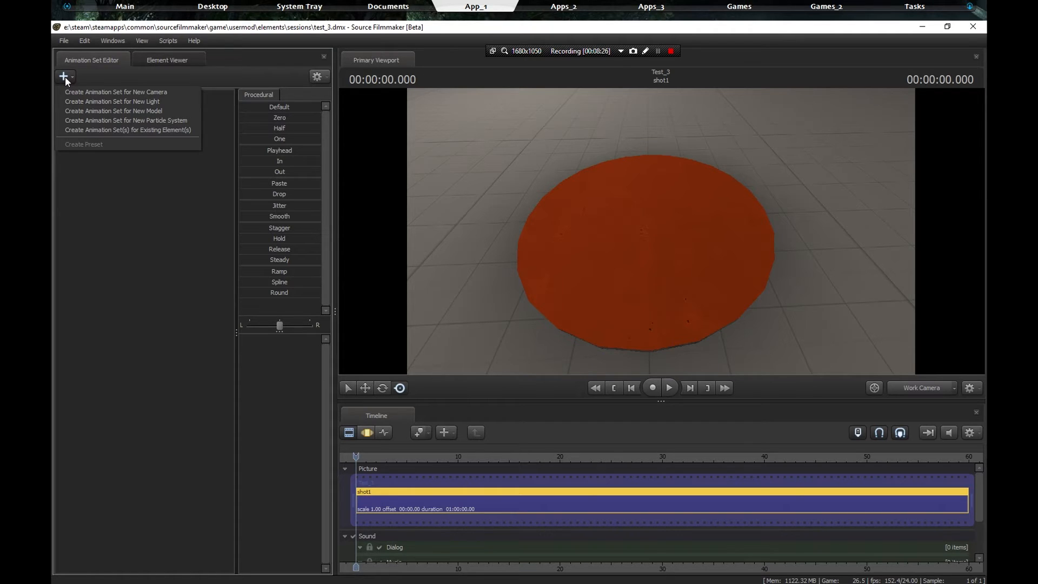
mouse_move(113, 110)
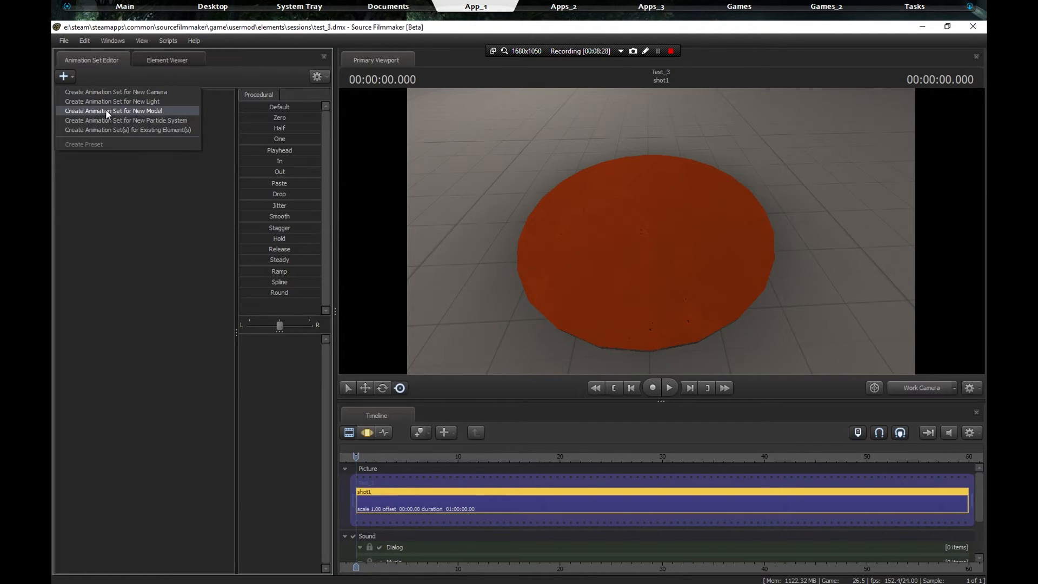
left_click(113, 110)
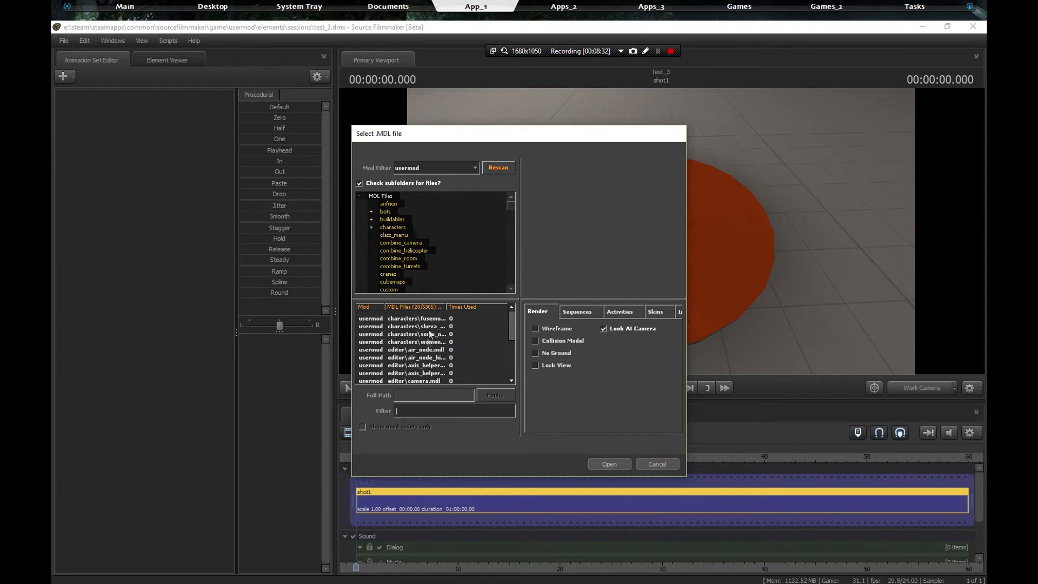
left_click(415, 318)
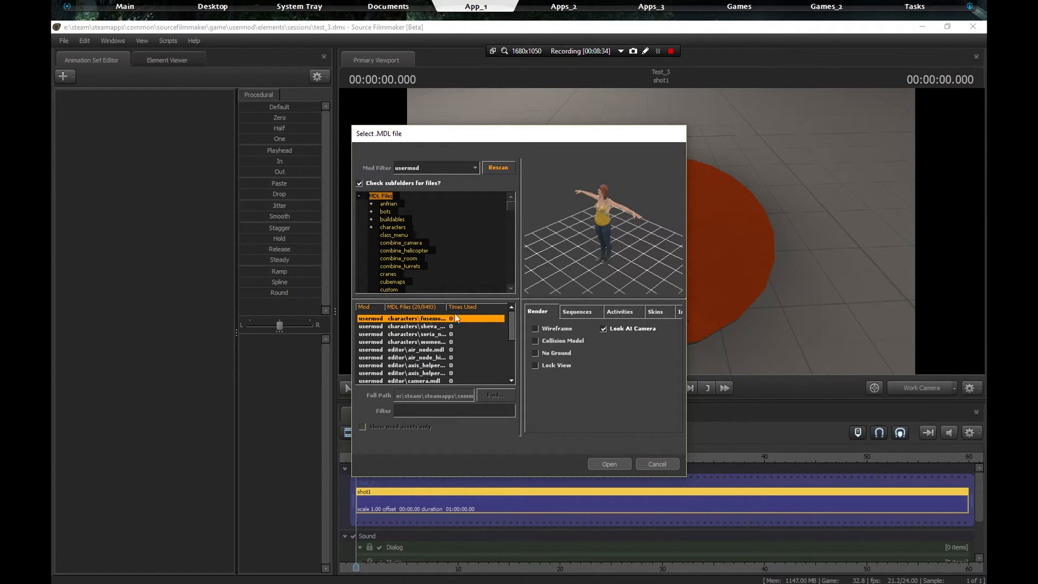
mouse_move(411, 334)
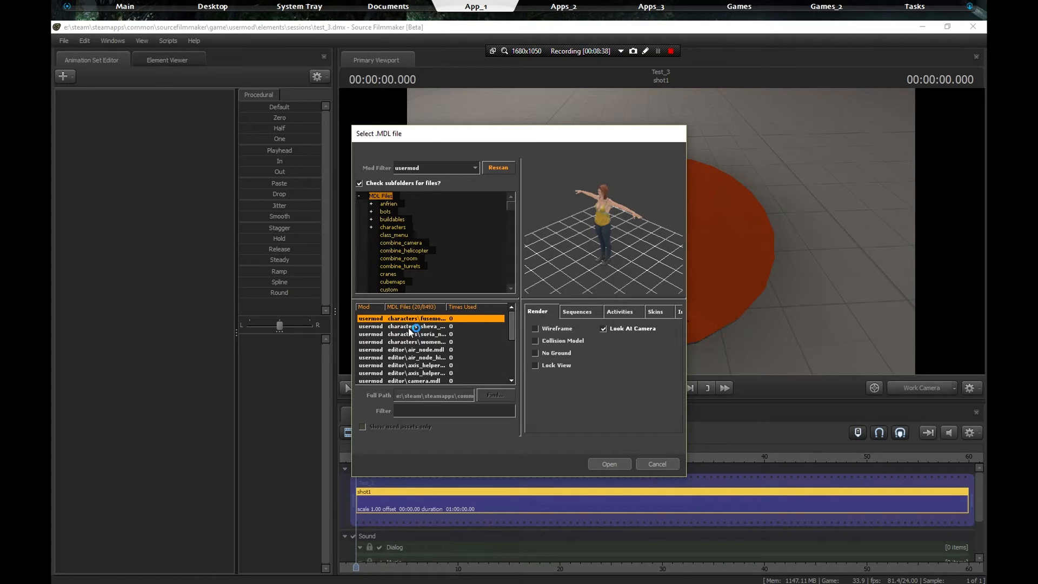
mouse_move(417, 329)
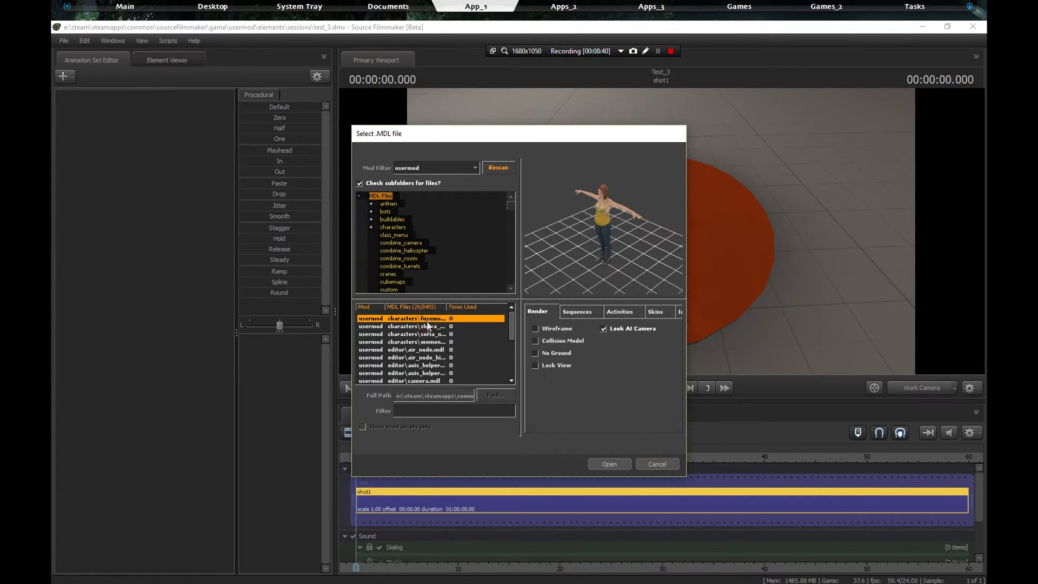
left_click(417, 341)
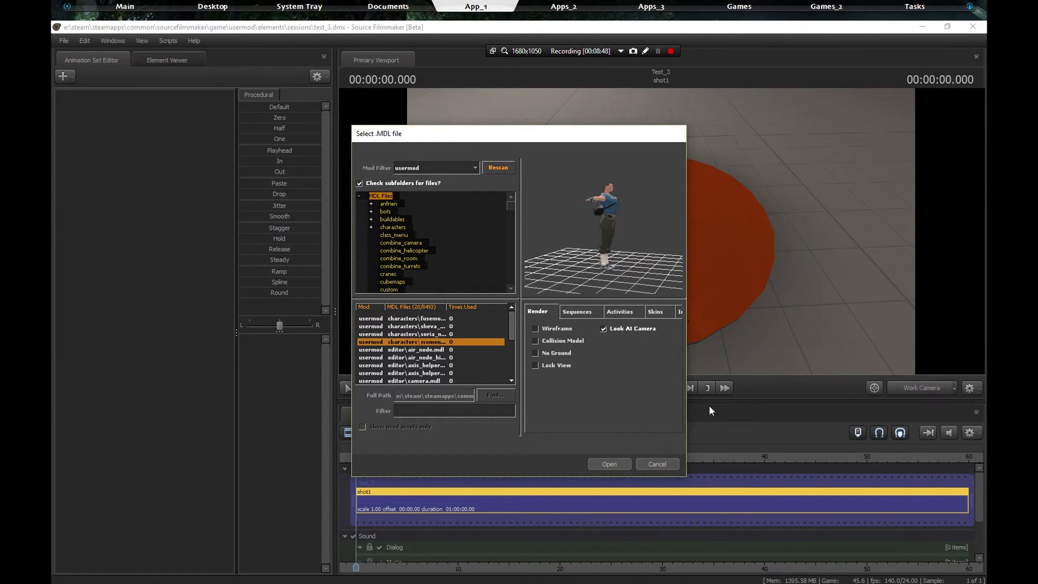
left_click(607, 464)
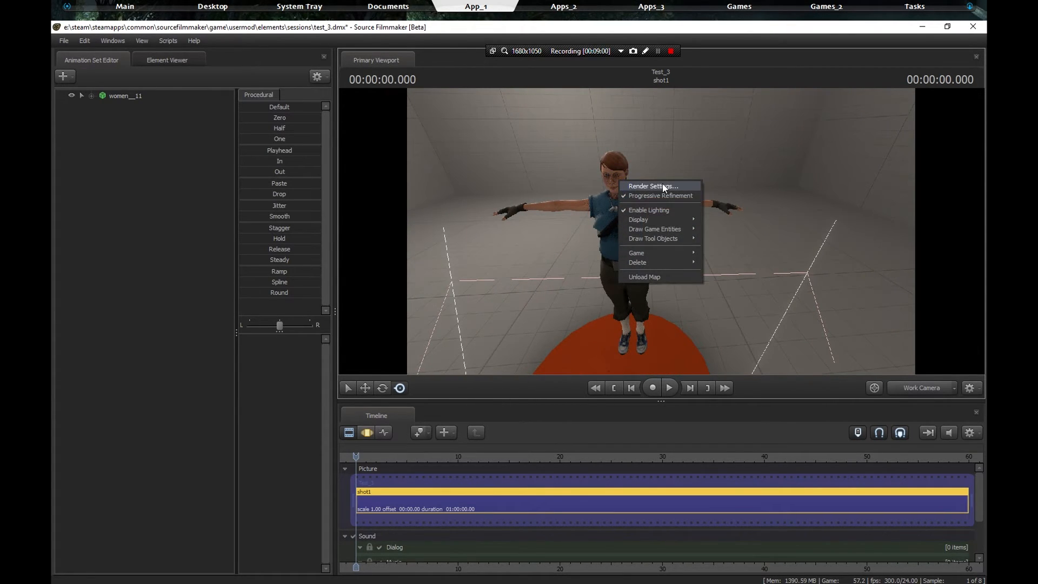
left_click(658, 195)
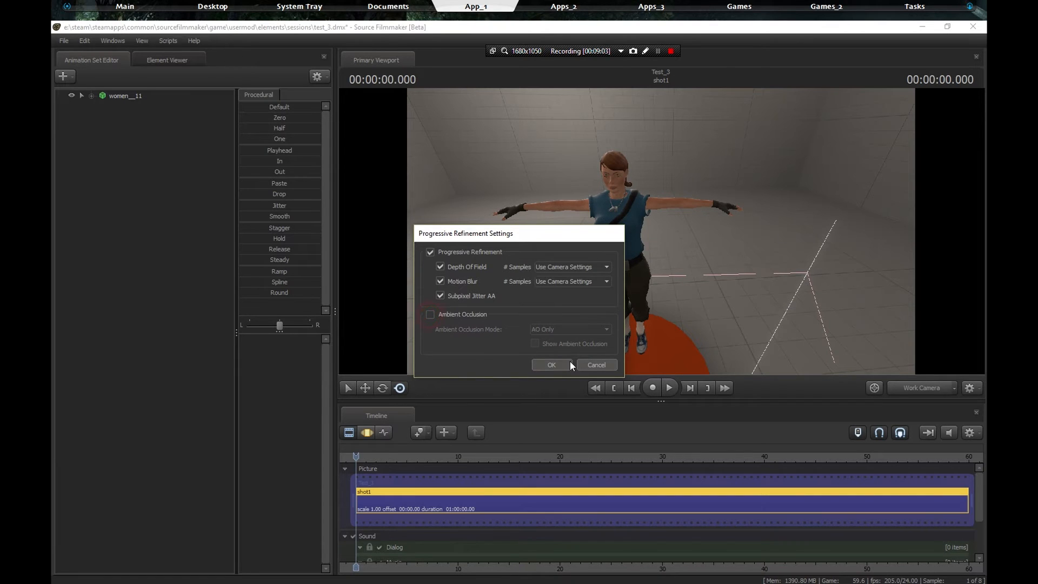
left_click(550, 365)
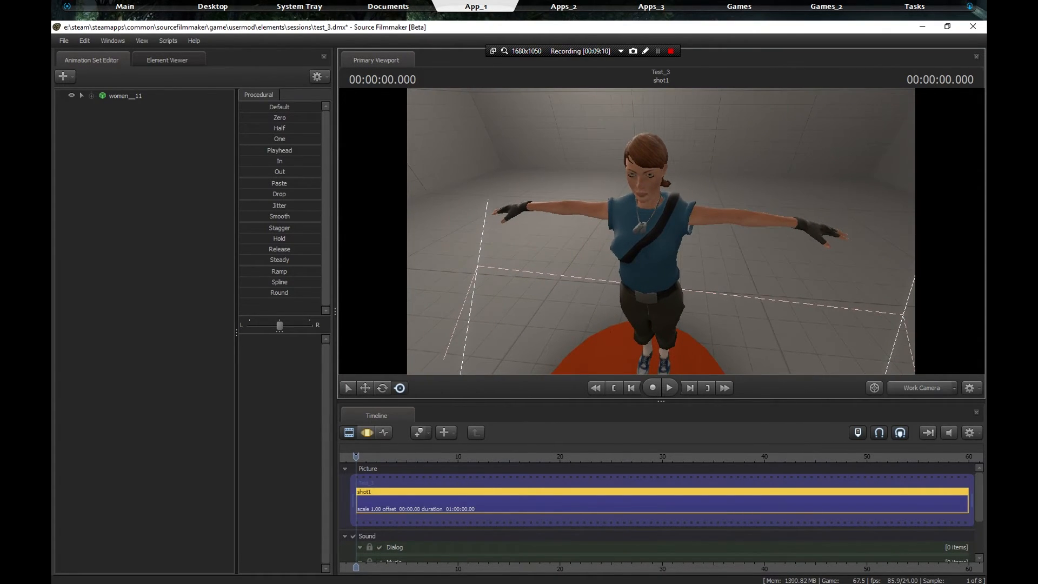
mouse_move(664, 236)
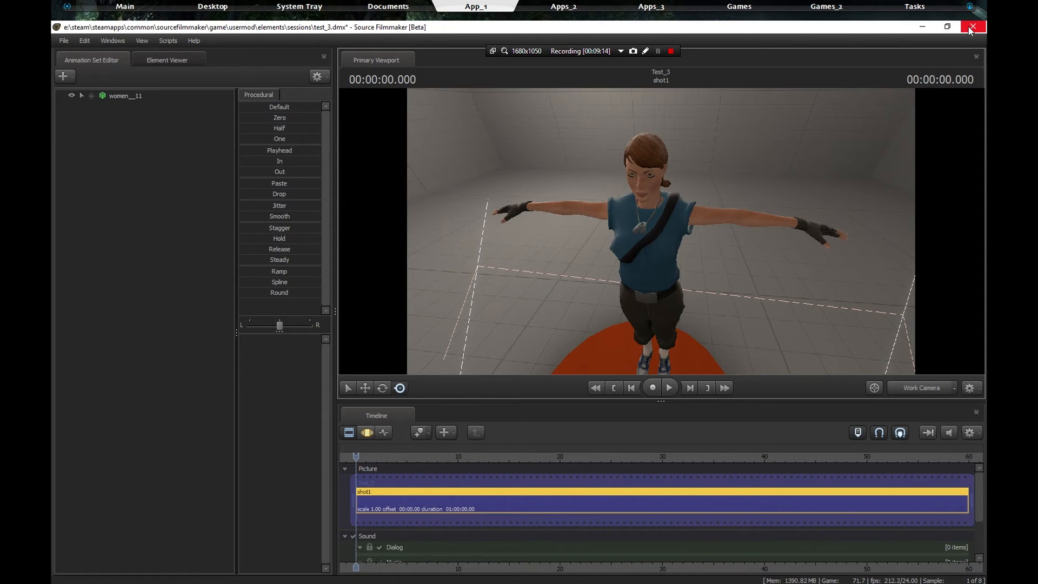
Step: Close Source Filmmaker and choose Quit without Saving
left_click(972, 27)
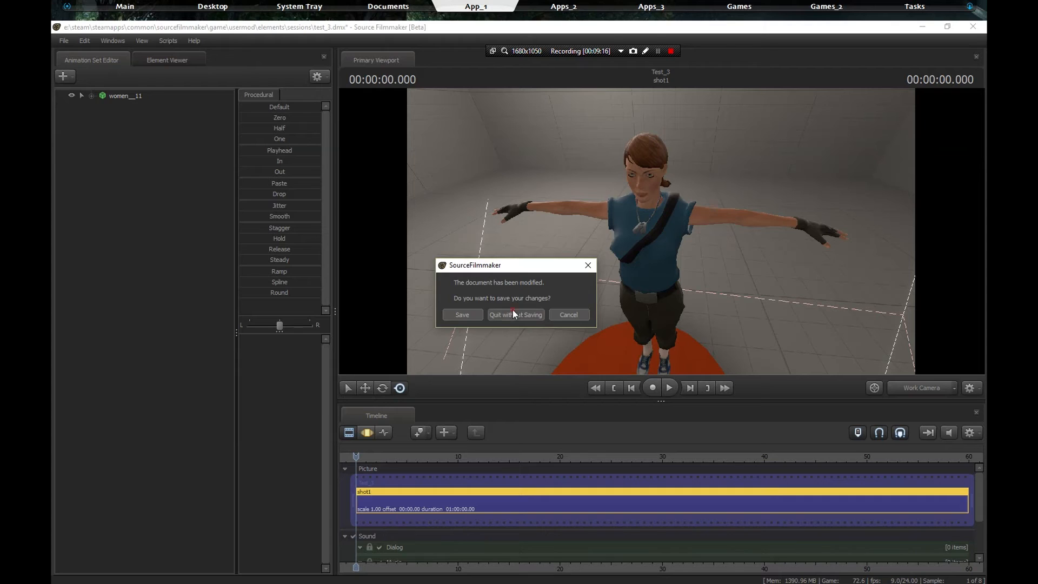
left_click(515, 315)
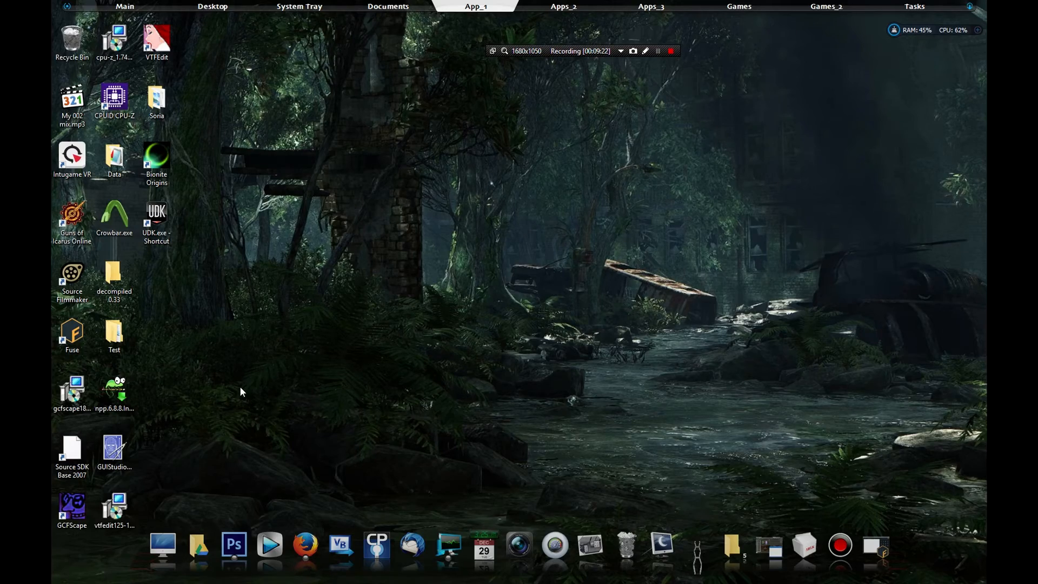
mouse_move(304, 545)
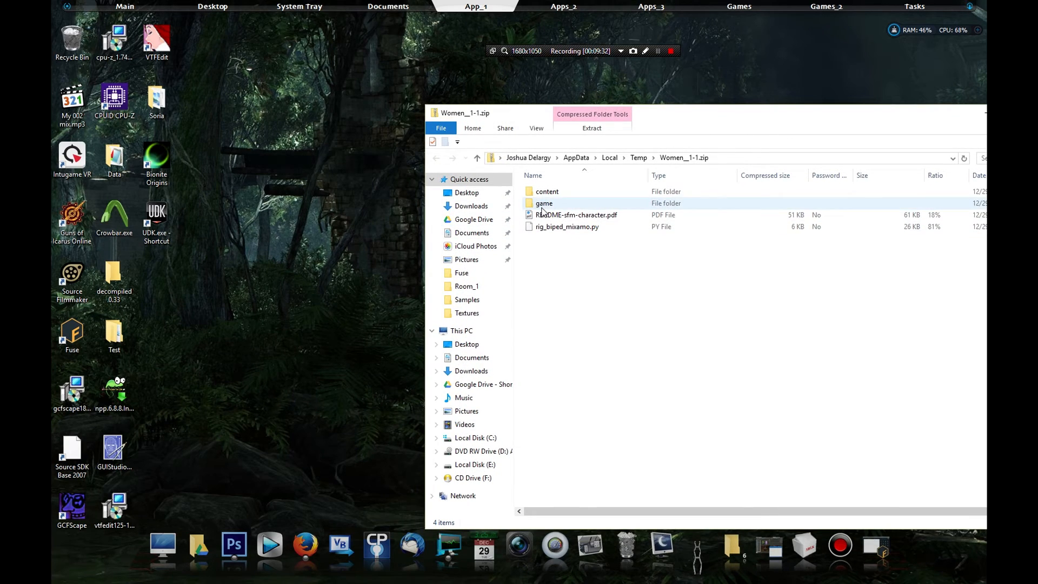
Step: Copy materials and models from the archive's game folder into E:\Steam\steamapps\common\GarrysMod\garrysmod
double_click(545, 203)
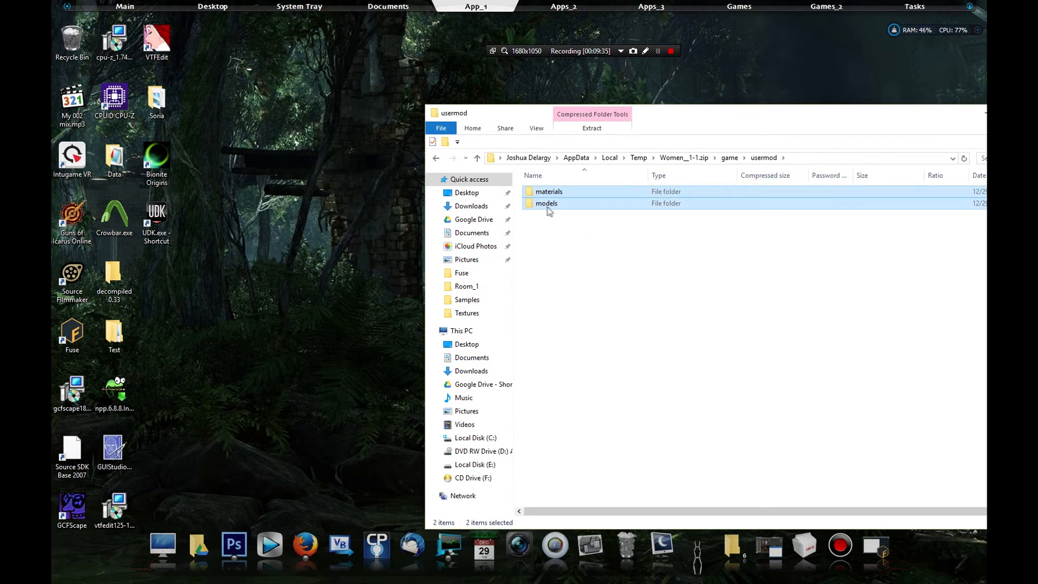
left_click(546, 203)
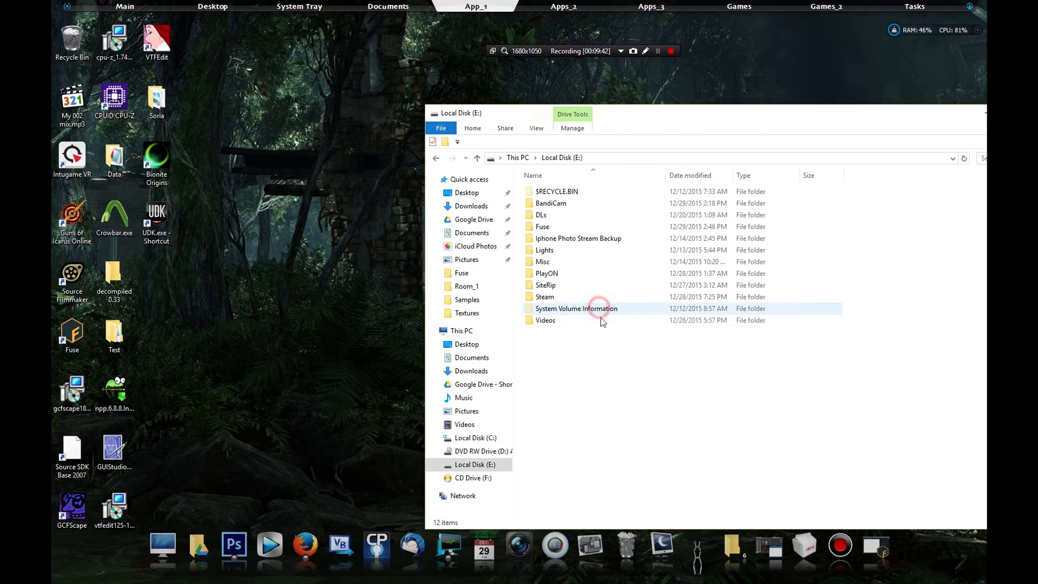
double_click(545, 296)
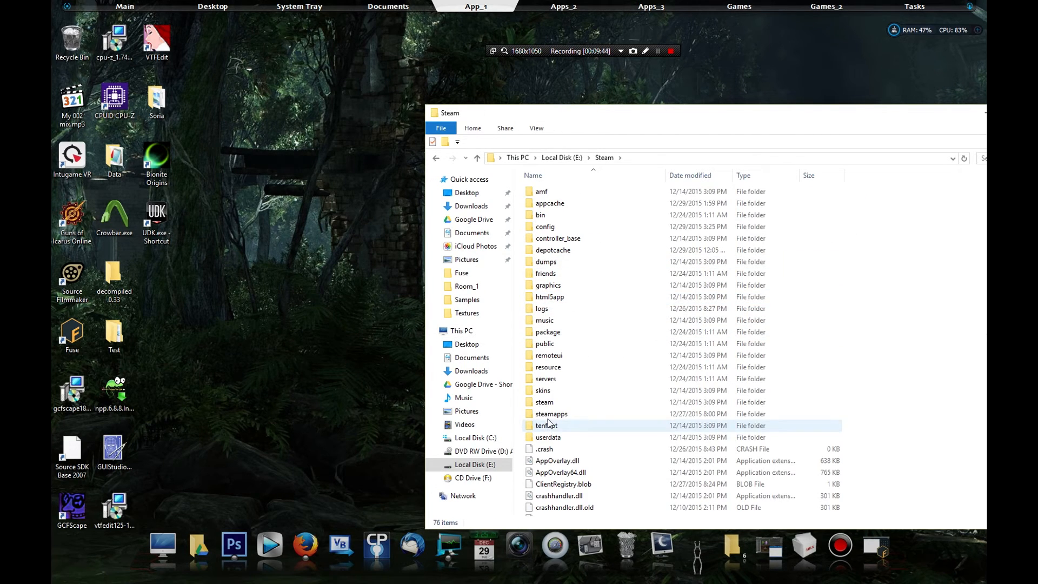
double_click(551, 414)
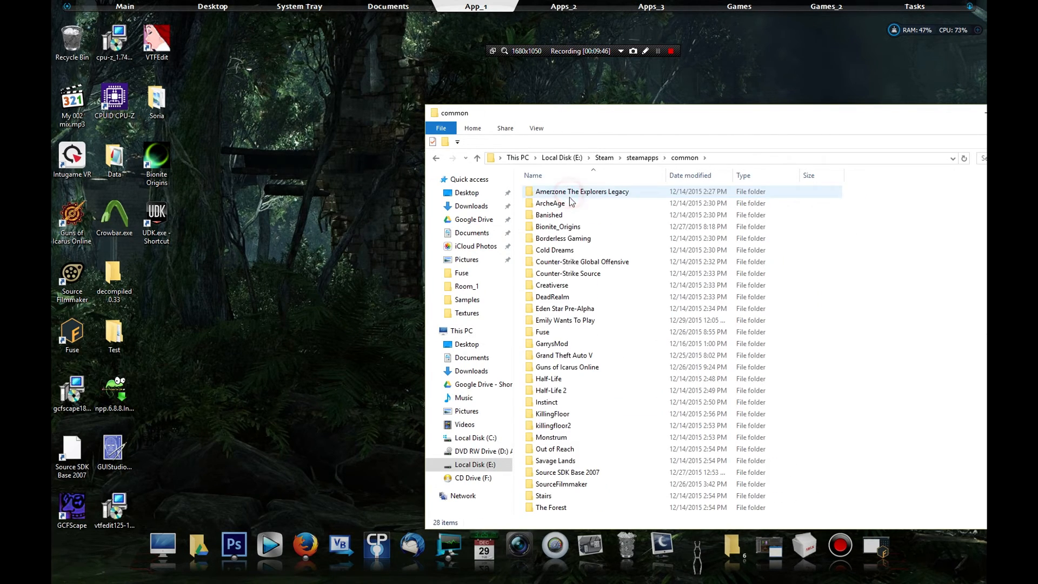
double_click(552, 342)
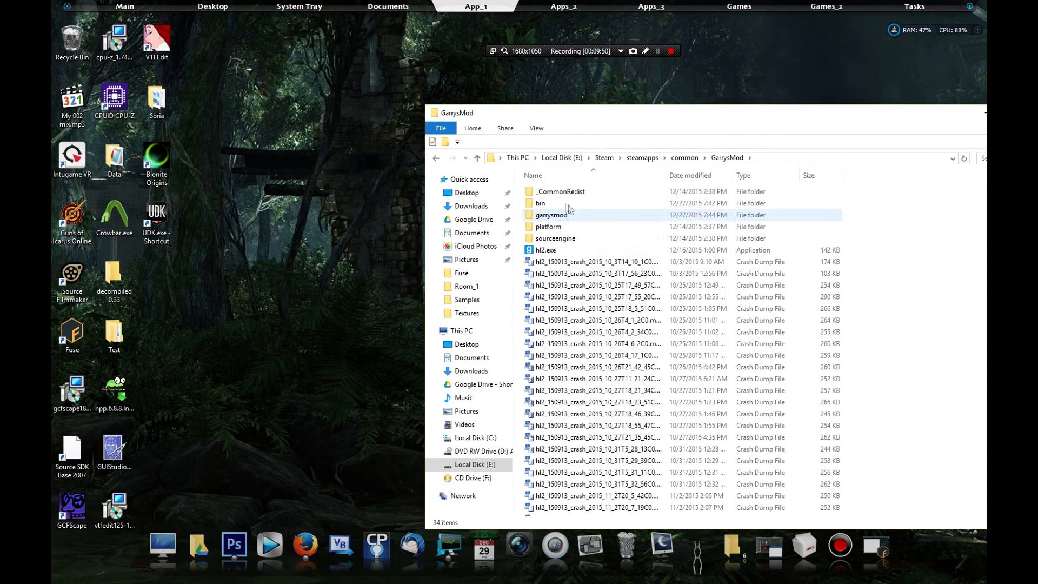
double_click(552, 215)
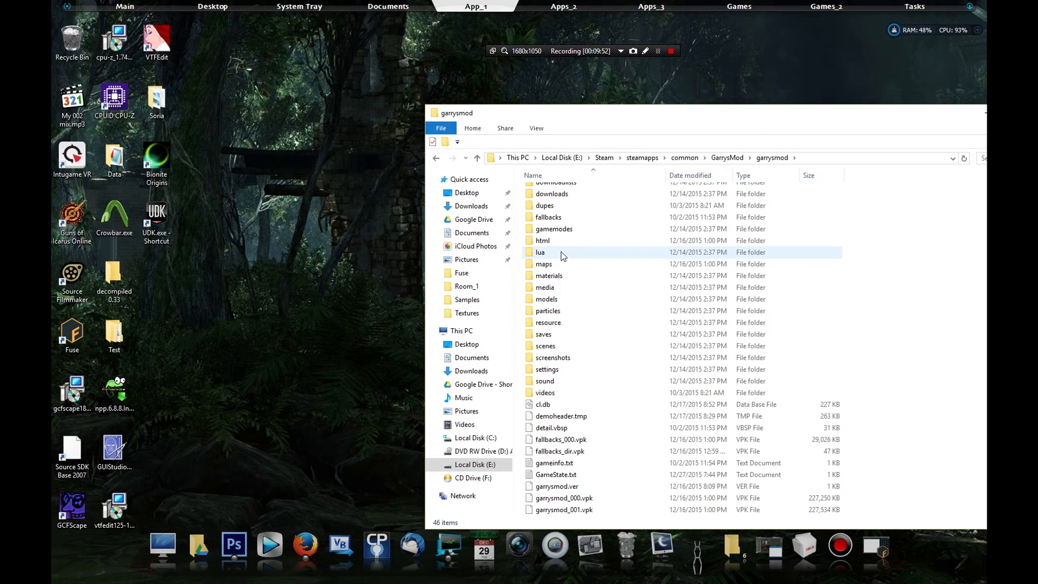
left_click(546, 299)
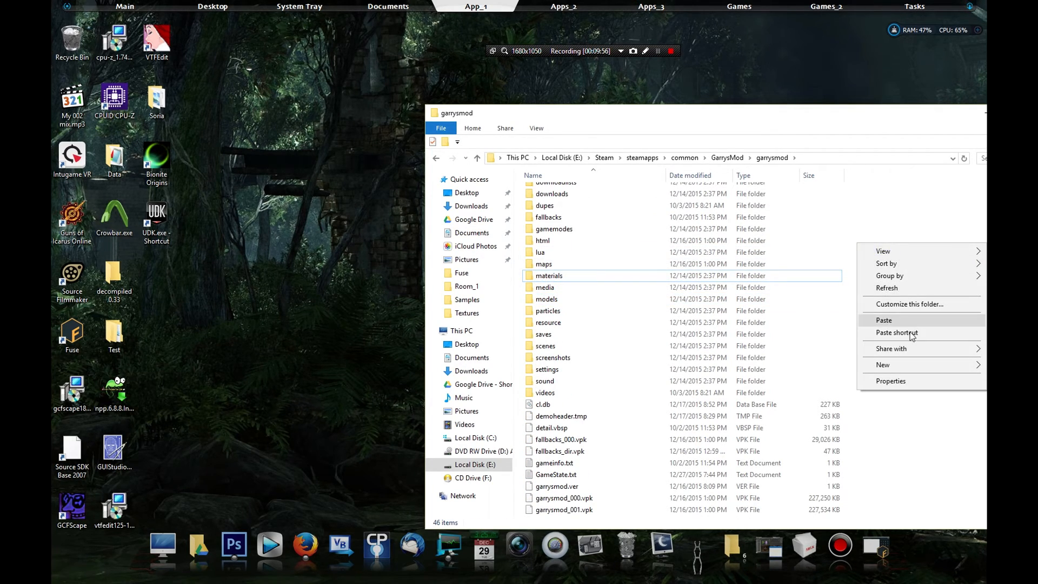
left_click(883, 320)
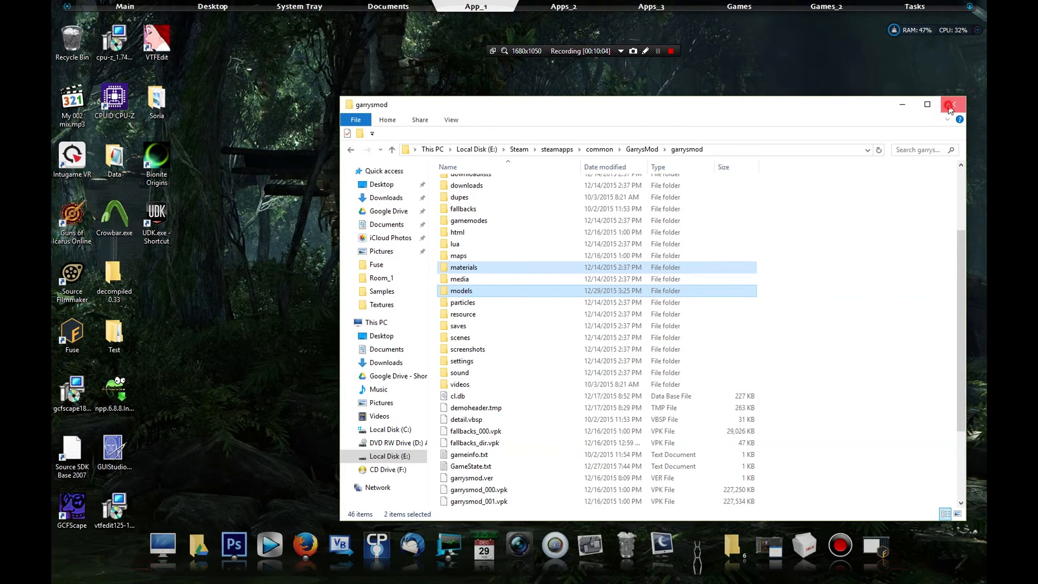
Step: Close the garrysmod Explorer window to return to the bare desktop
left_click(952, 104)
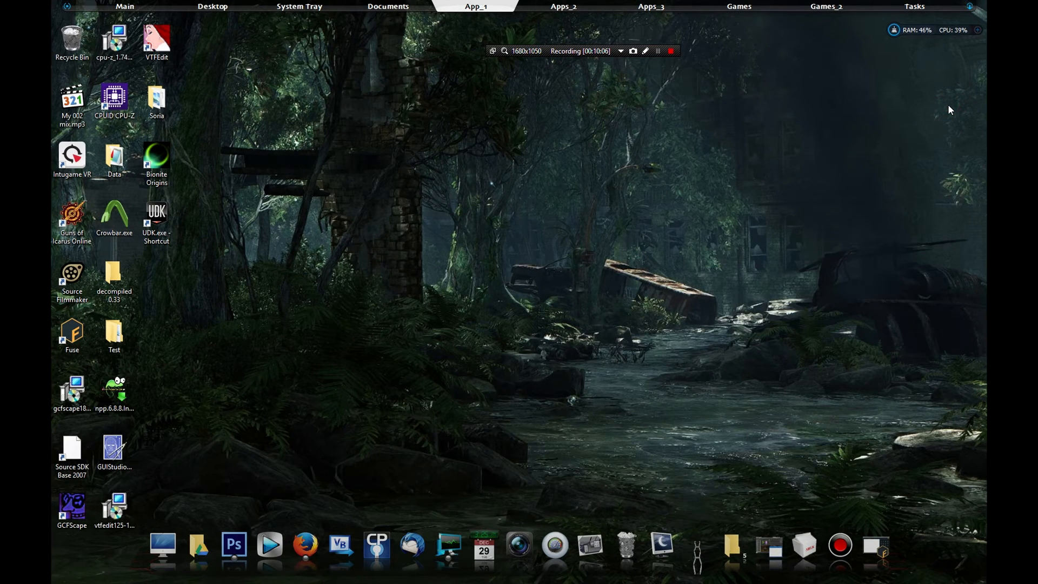
mouse_move(416, 374)
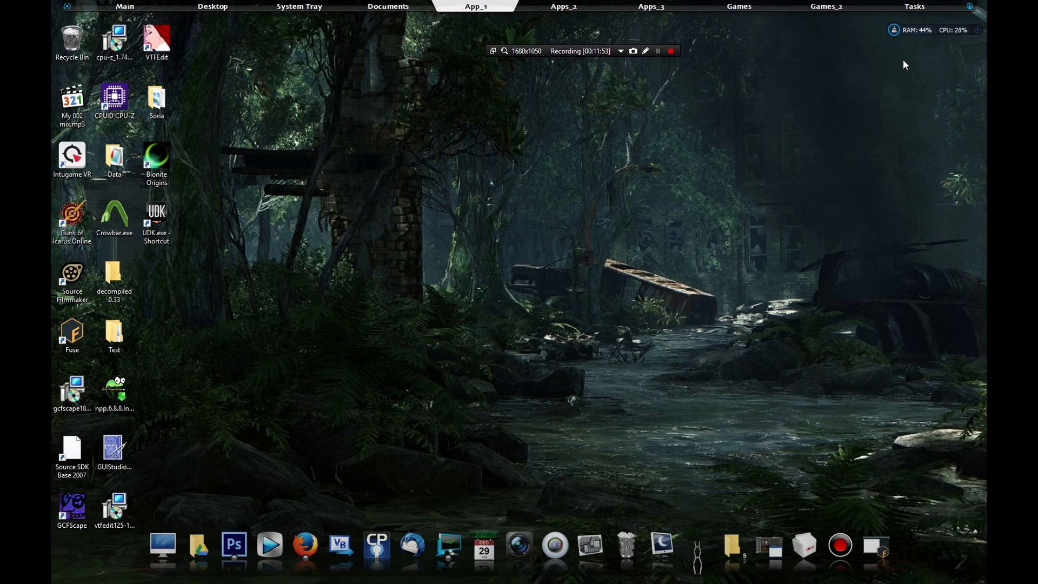
mouse_move(721, 32)
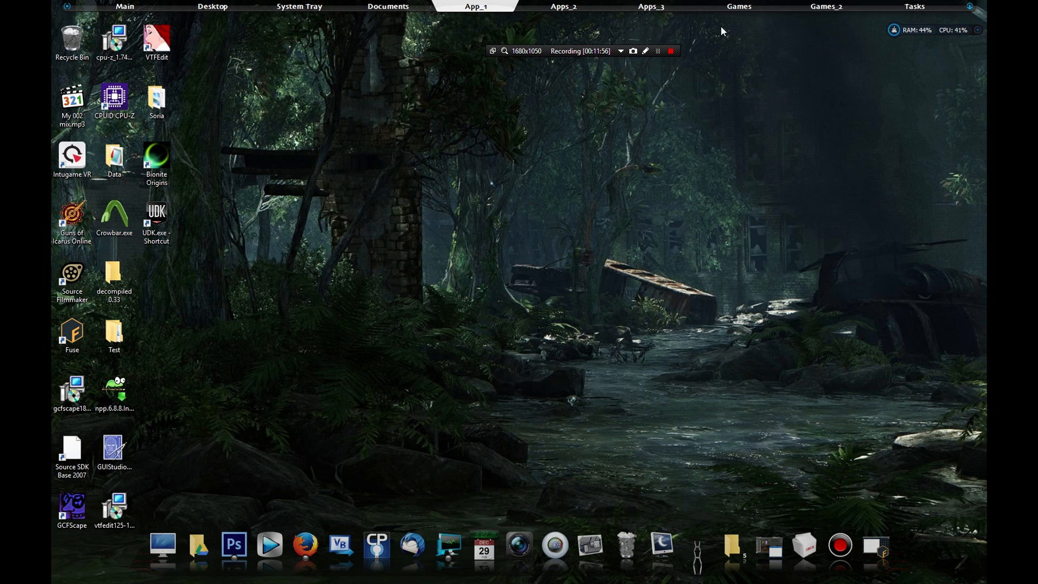